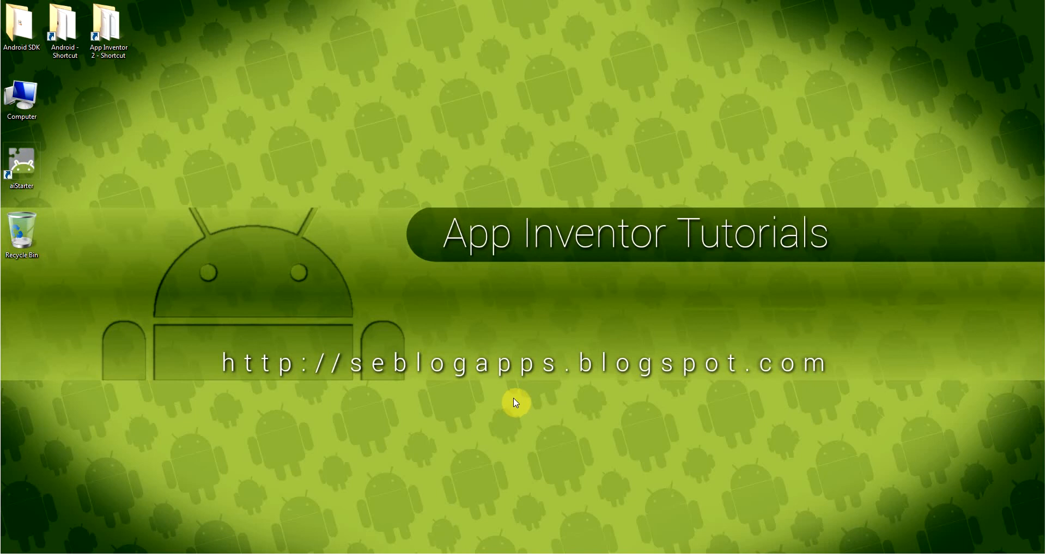
mouse_move(234, 453)
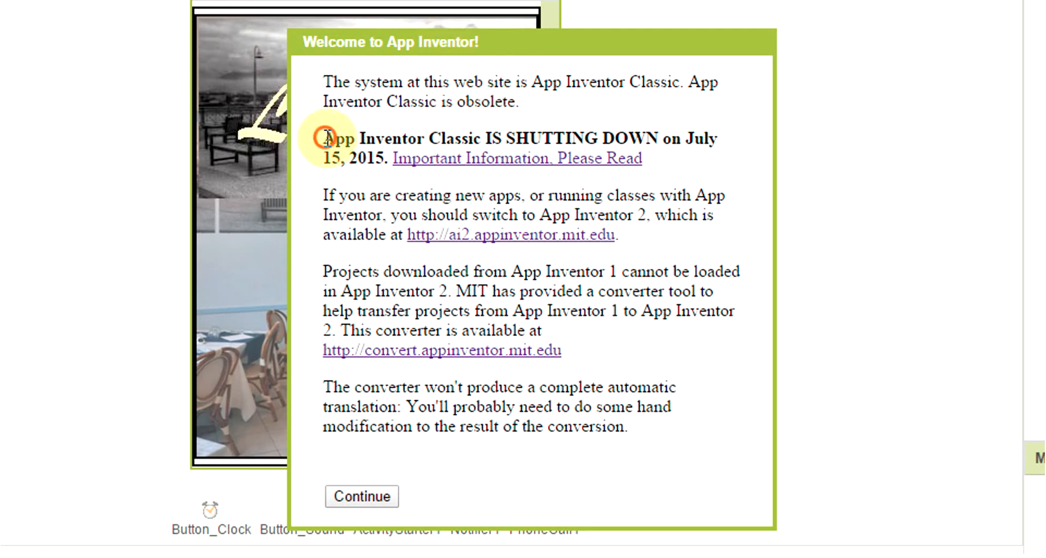
- Read the welcome notice and open the 'Important Information, Please Read' shutdown page
drag(324, 138, 713, 138)
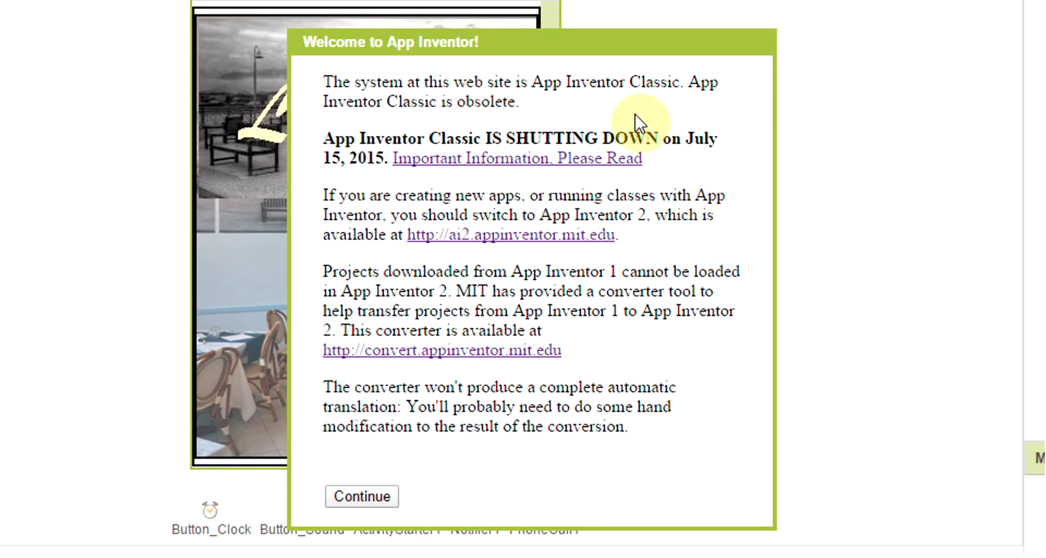
mouse_move(727, 165)
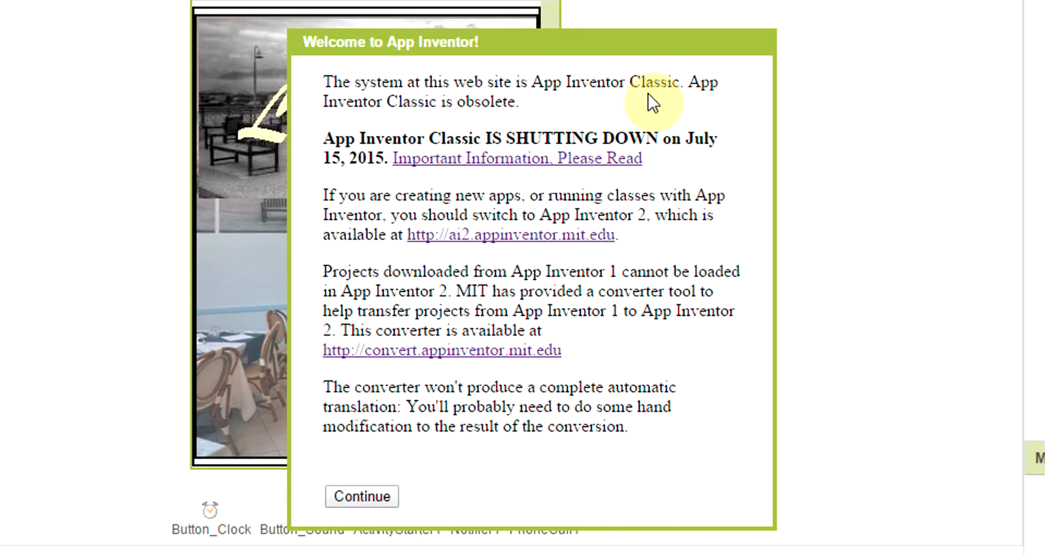
mouse_move(542, 107)
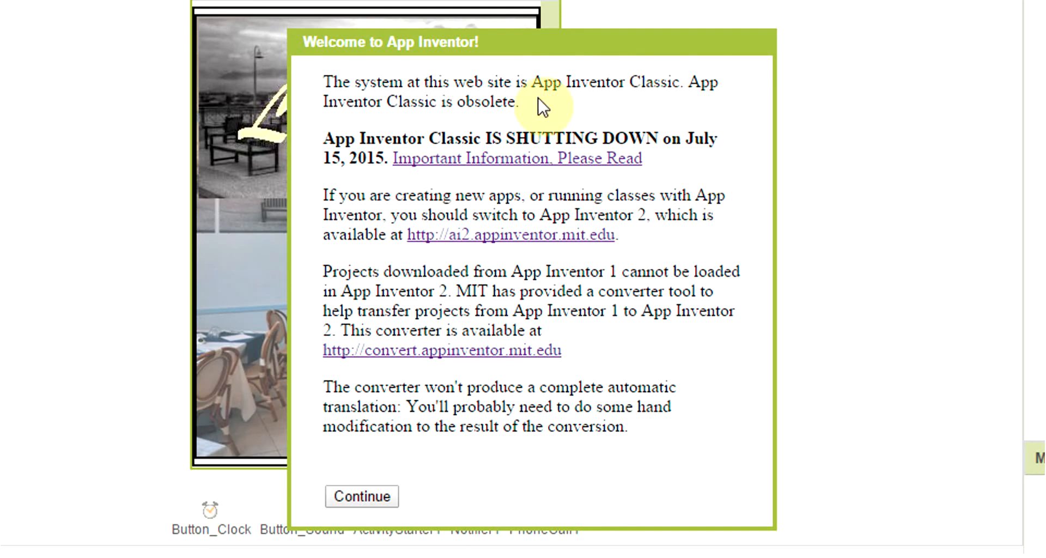
mouse_move(507, 173)
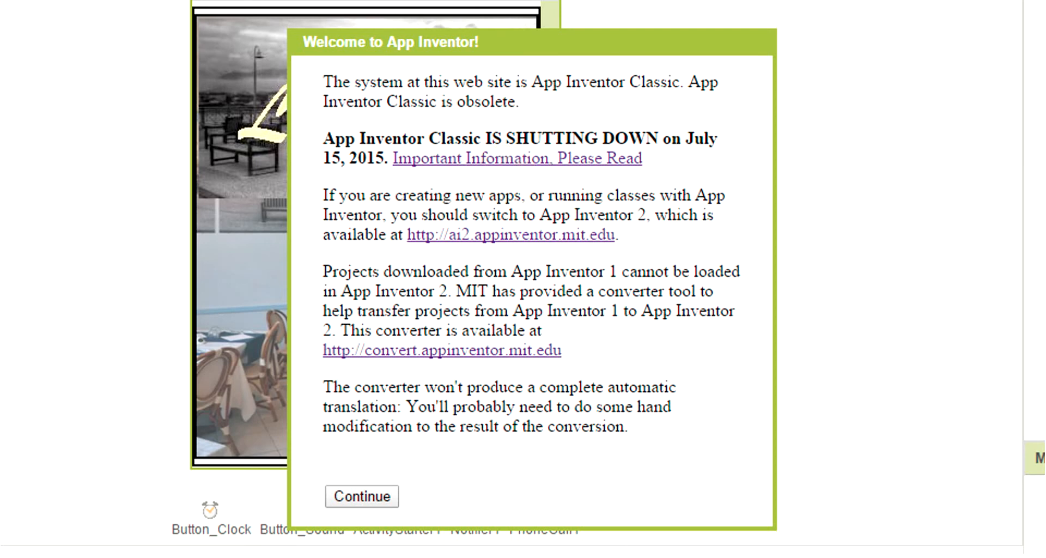
click(361, 495)
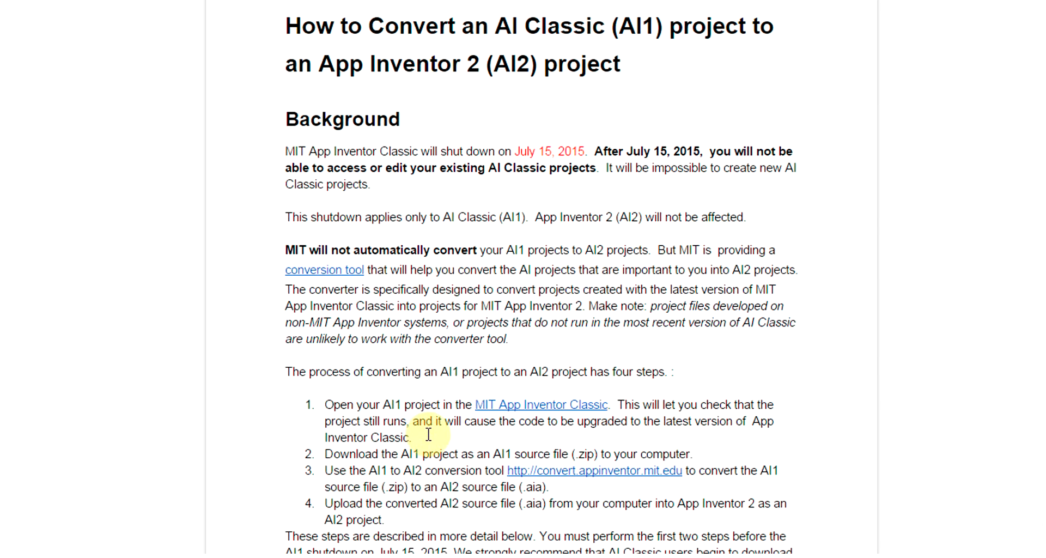
scroll(down, 3)
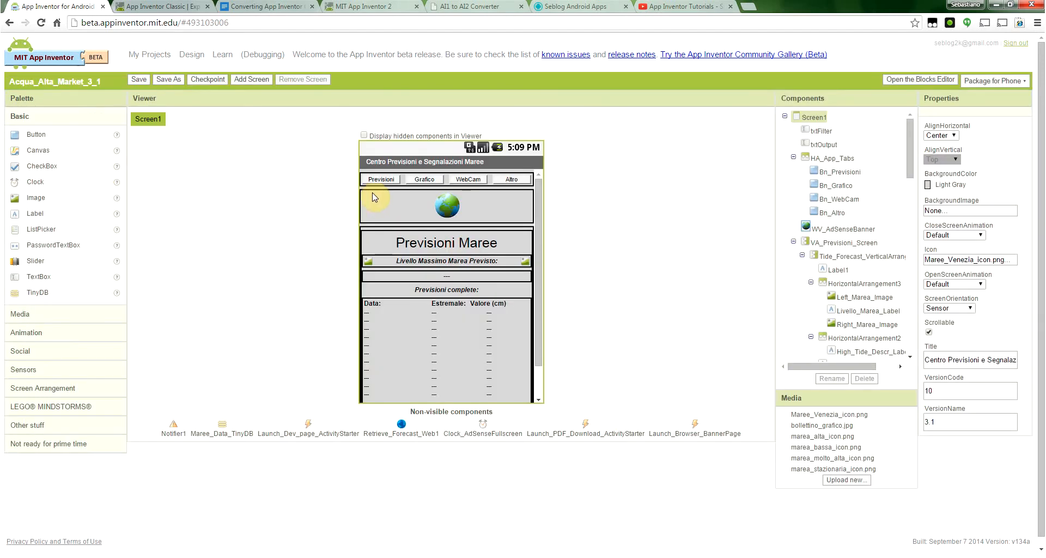
mouse_move(583, 257)
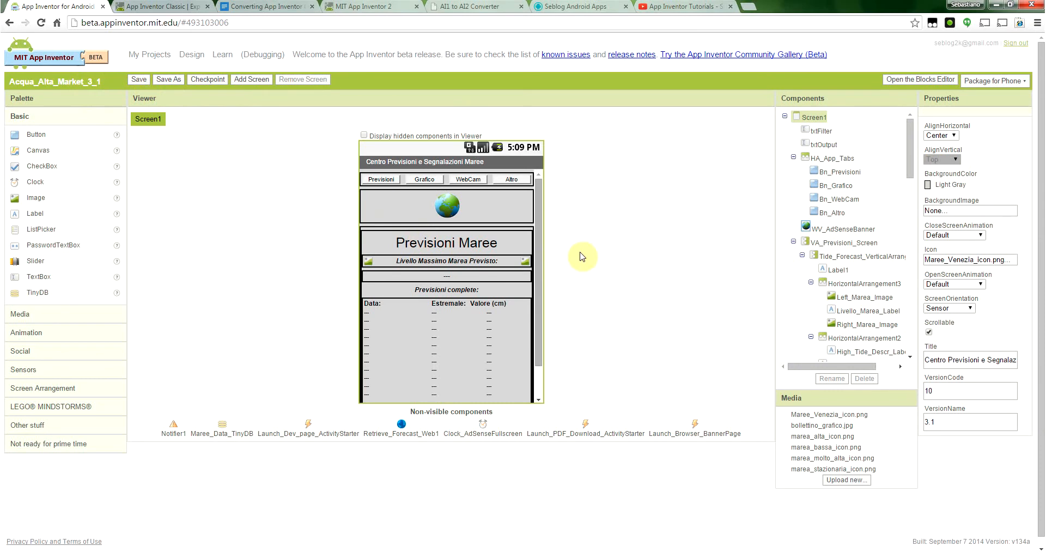
mouse_move(902, 98)
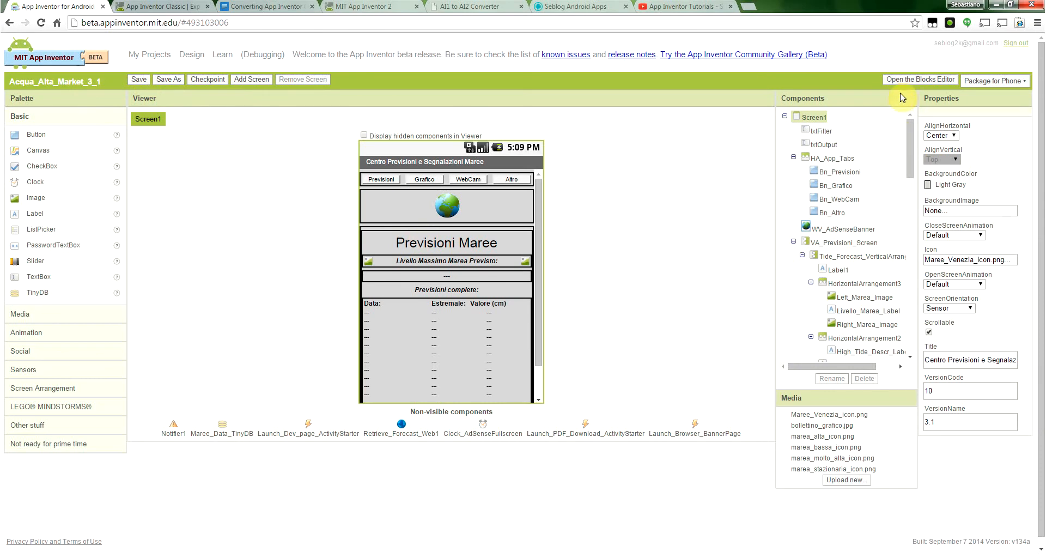
- Save the Blocks Editor .jnlp launcher over the old file, then run it and allow Java
click(919, 80)
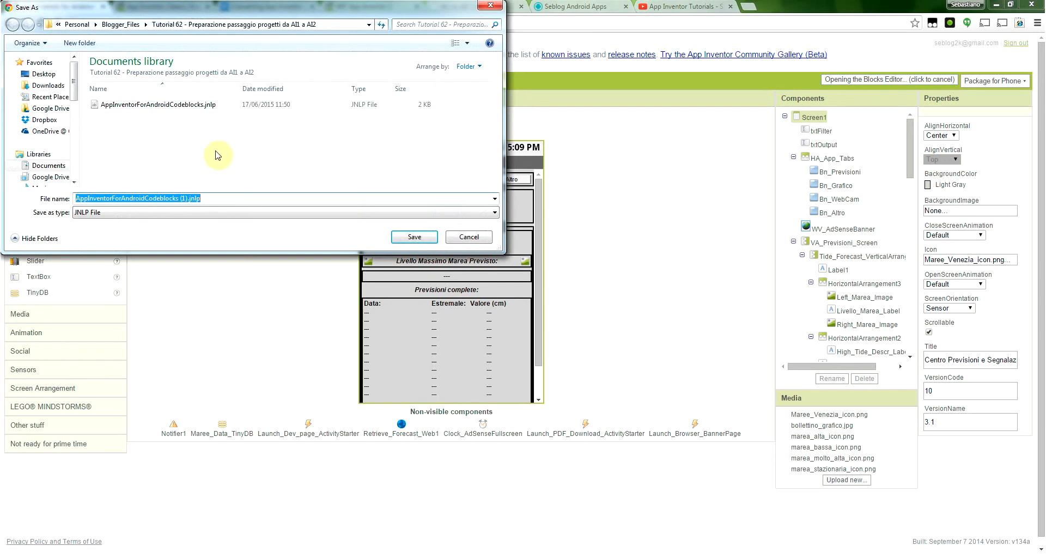
click(413, 237)
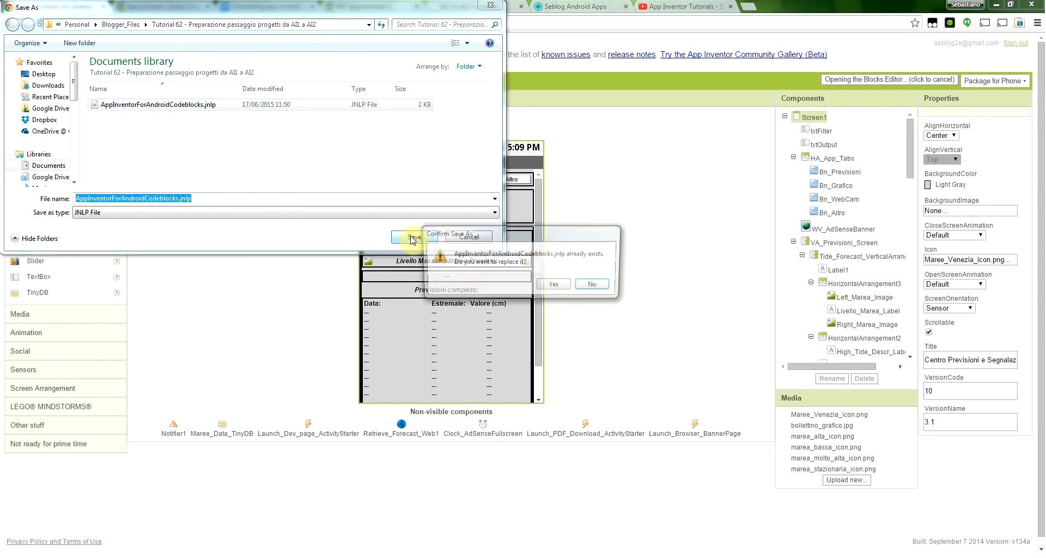
click(552, 284)
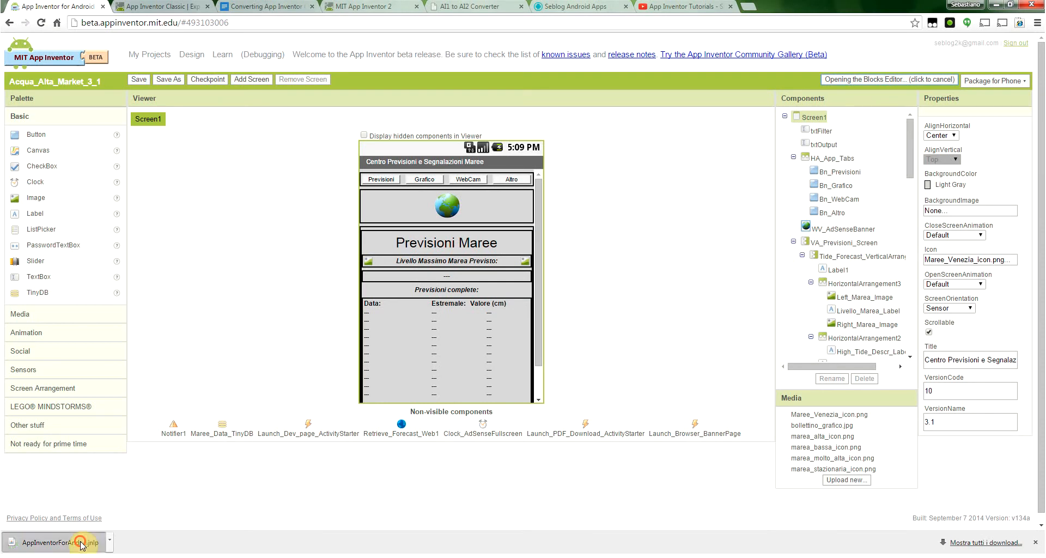
click(60, 542)
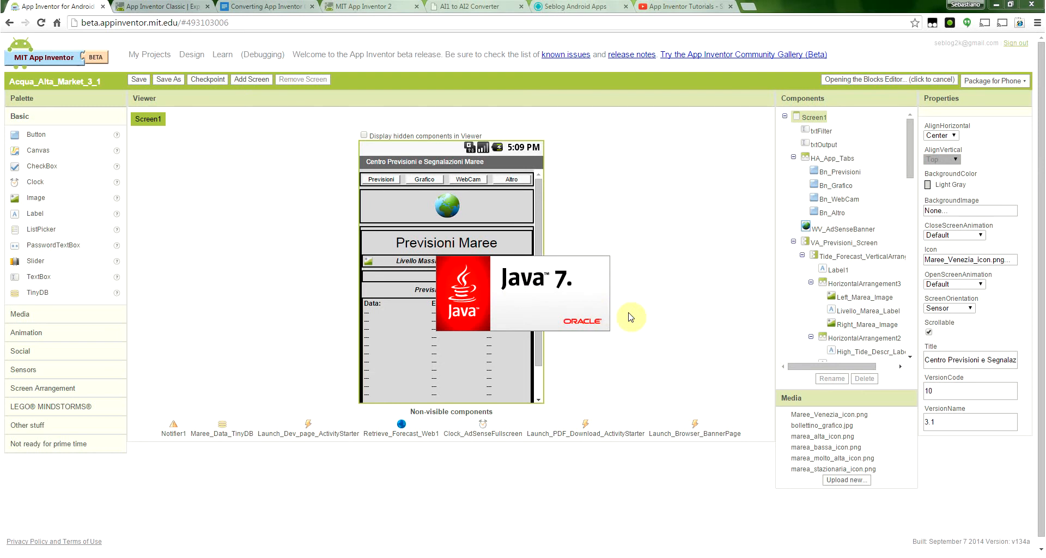
mouse_move(680, 248)
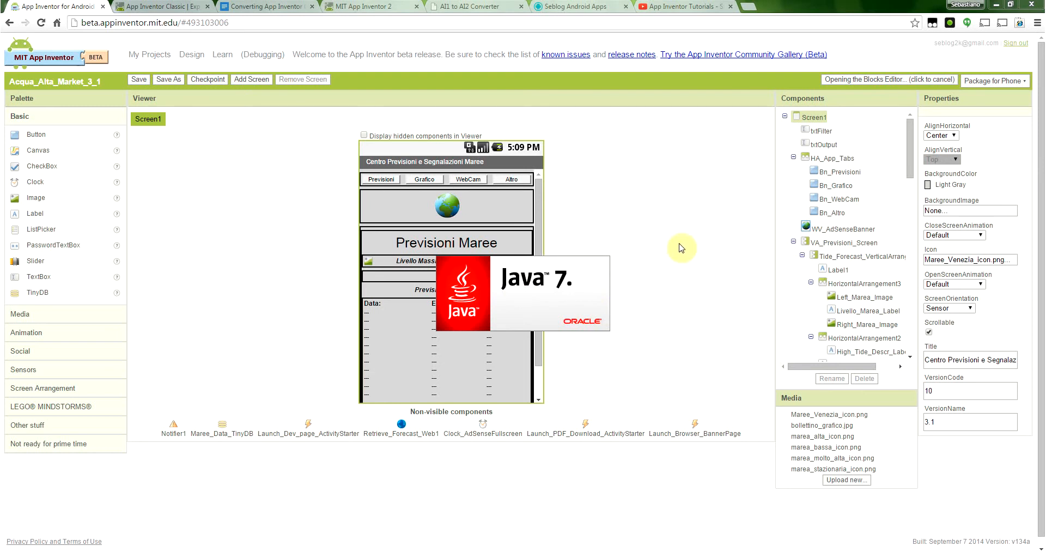
mouse_move(690, 241)
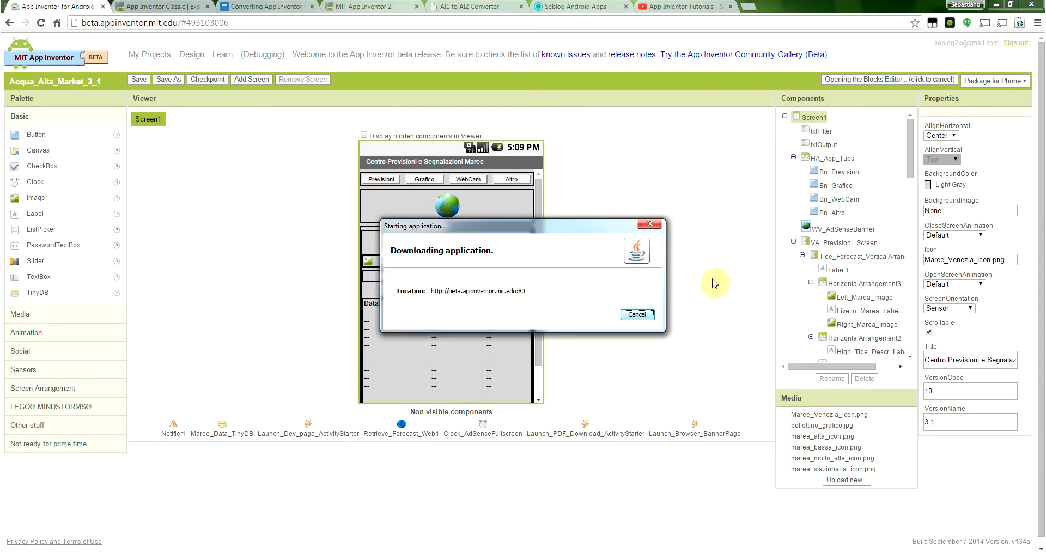
mouse_move(485, 261)
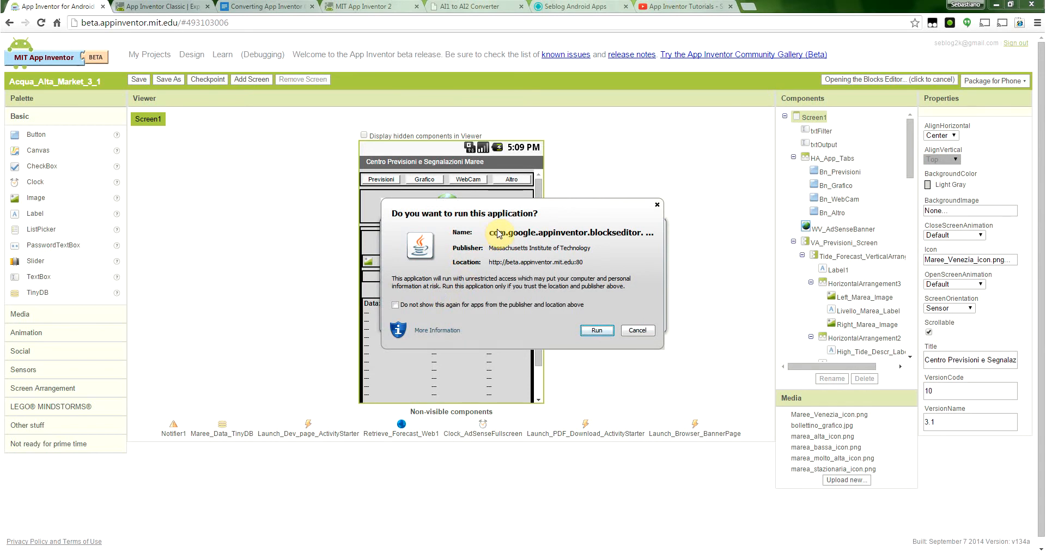
click(595, 329)
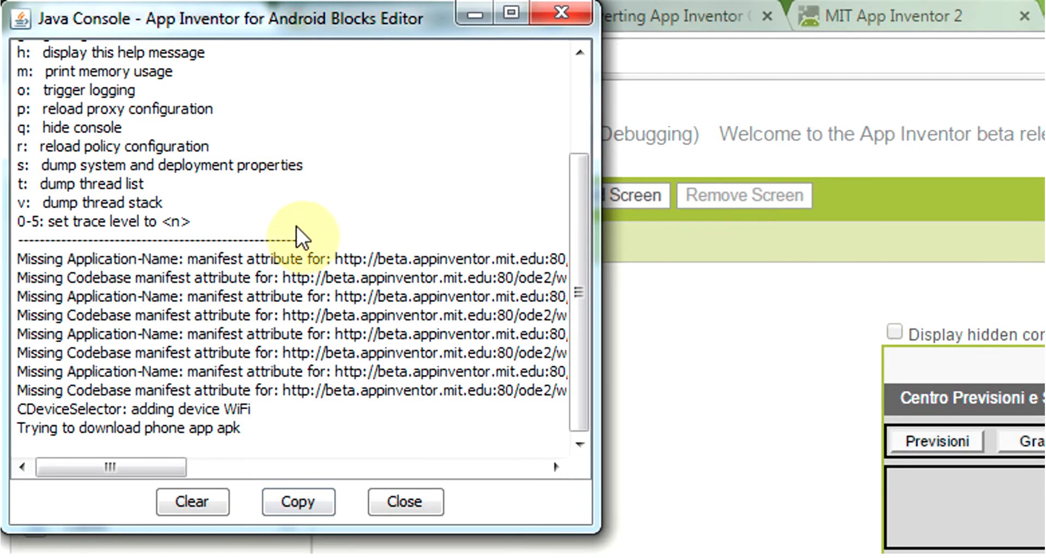
mouse_move(450, 387)
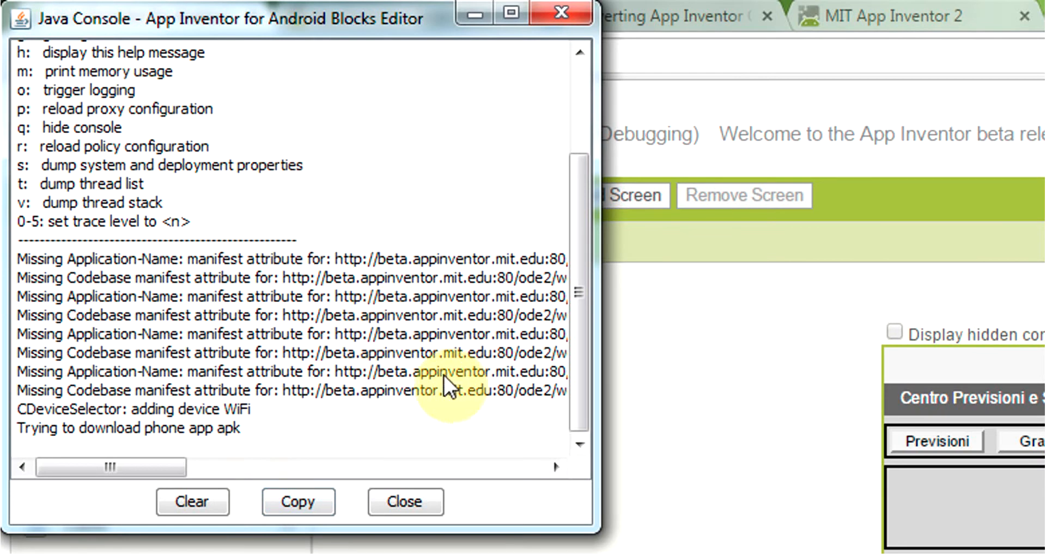
mouse_move(353, 427)
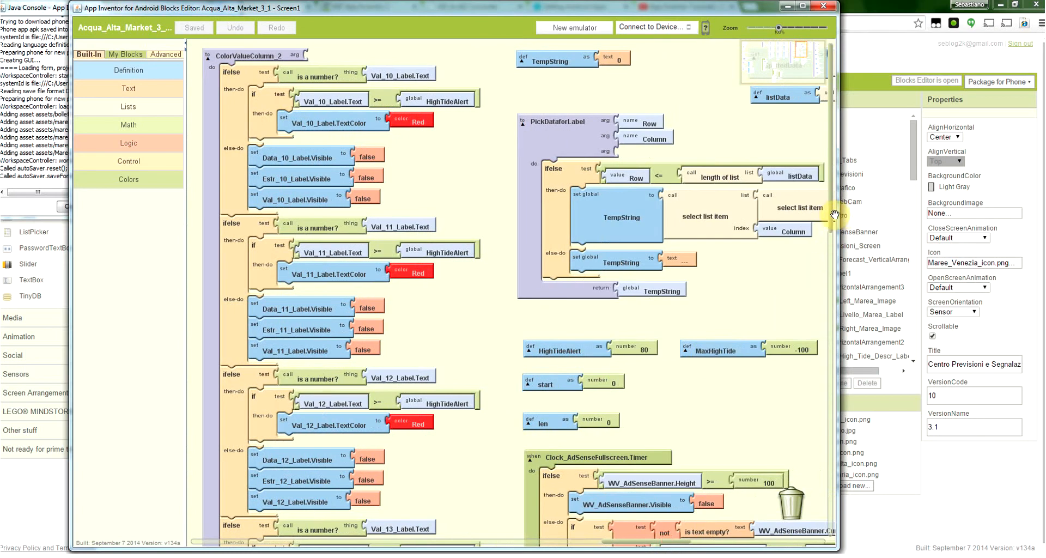
scroll(down, 3)
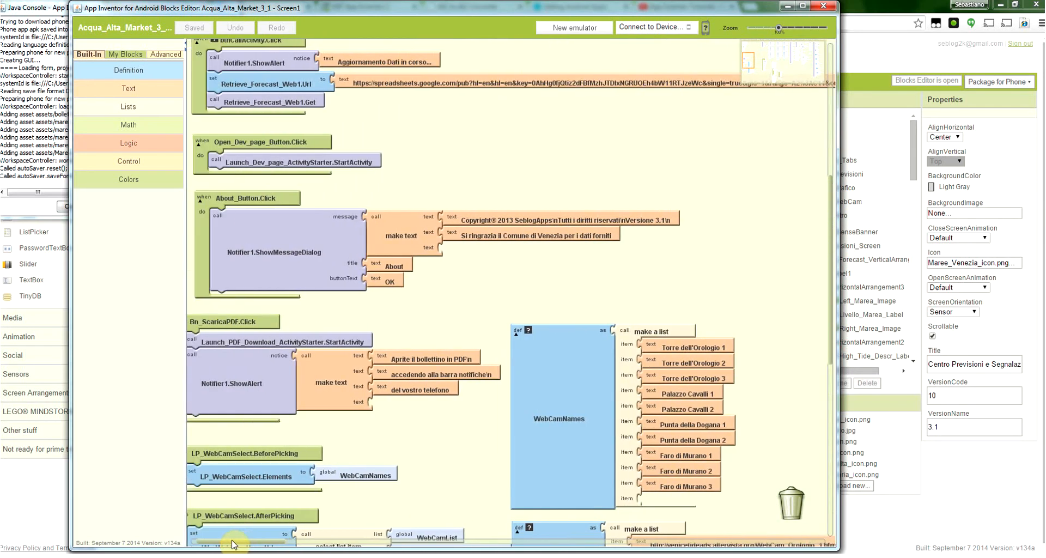
scroll(down, 3)
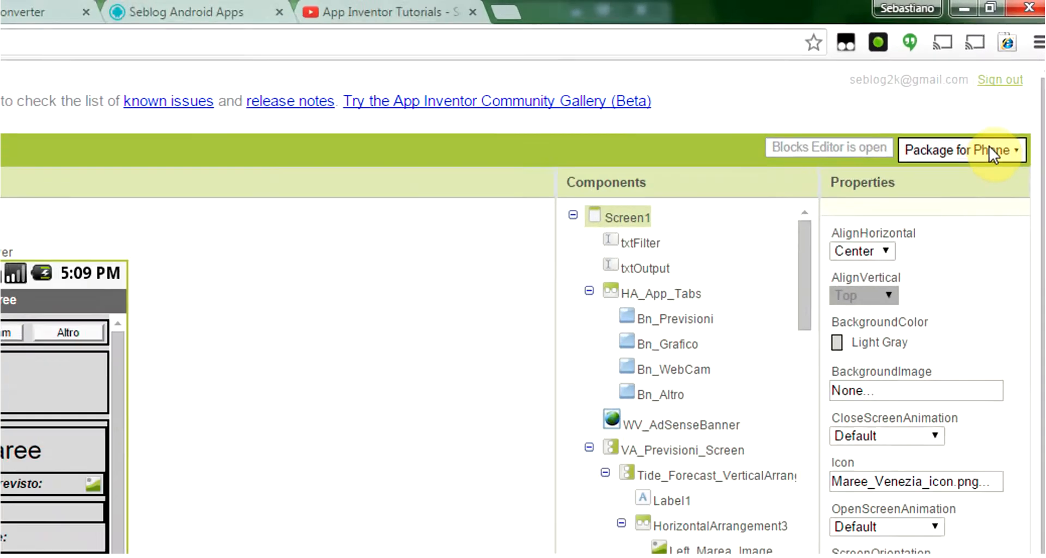
- Package Acqua_Alta_Market_3_1 for download and dismiss its barcode link dialog
click(960, 149)
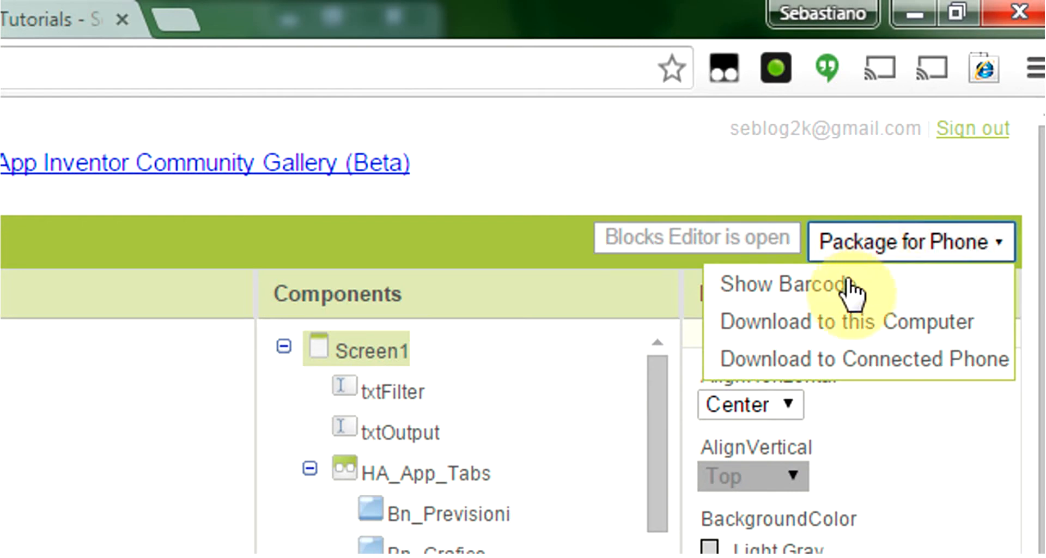
mouse_move(847, 321)
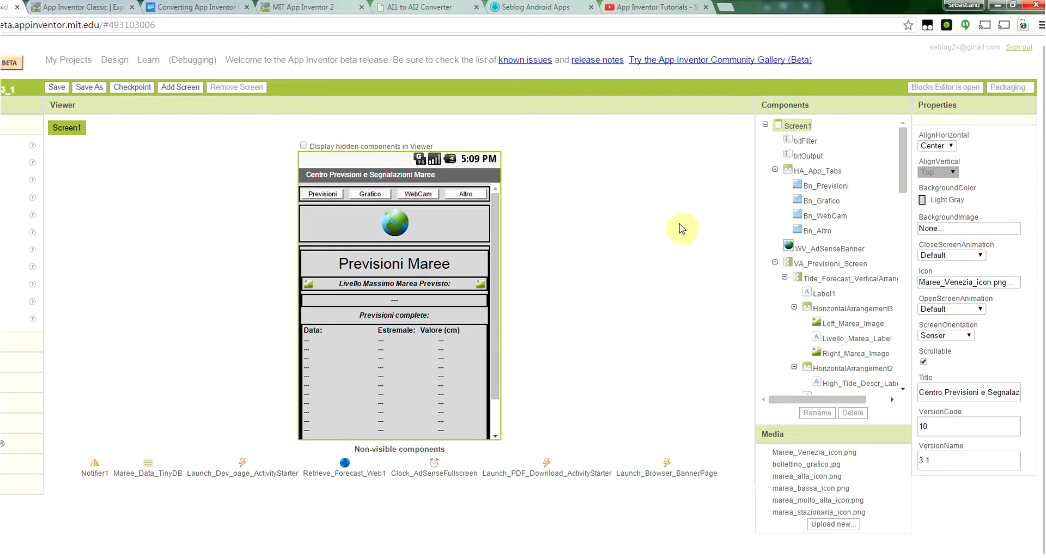
mouse_move(620, 287)
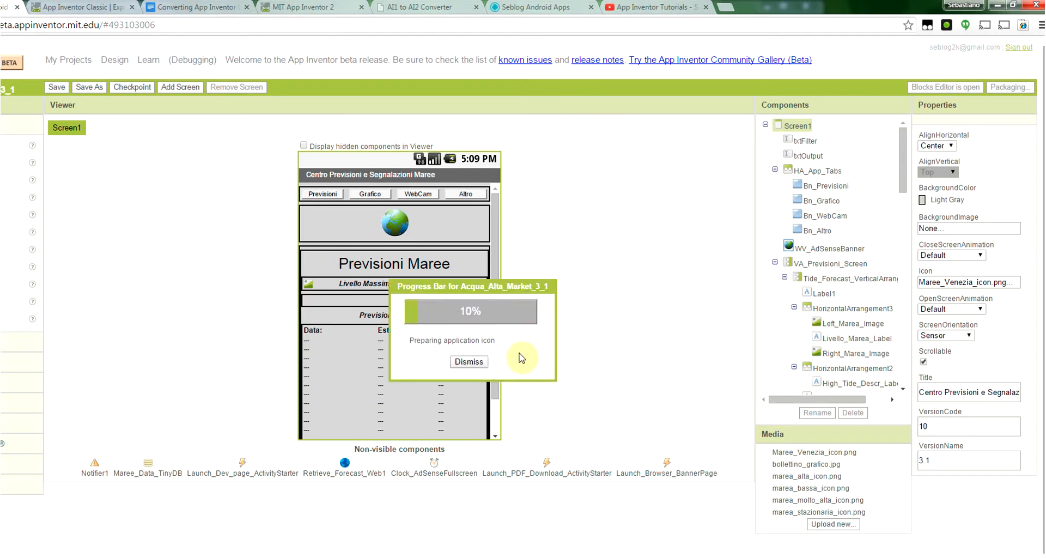
mouse_move(537, 345)
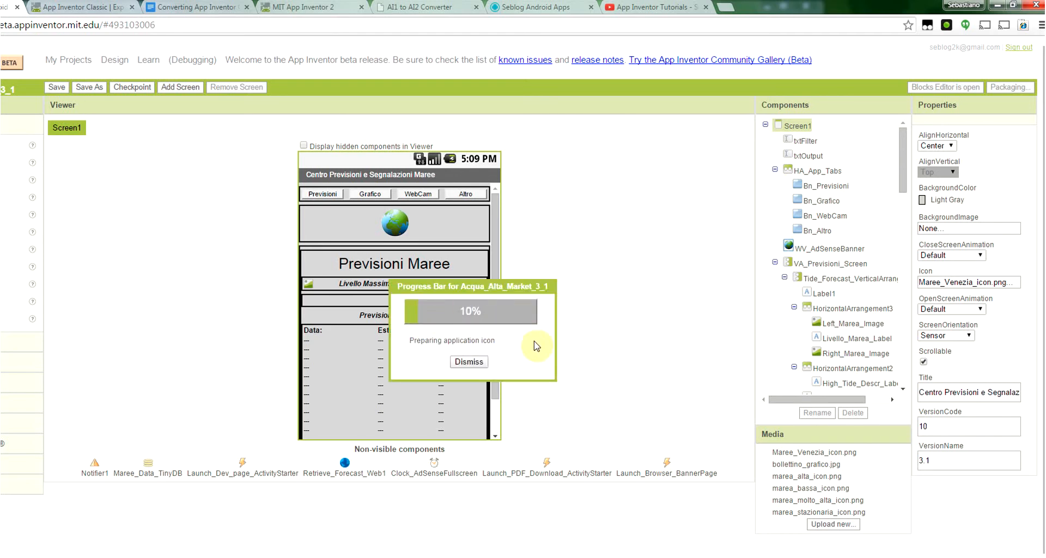
mouse_move(527, 360)
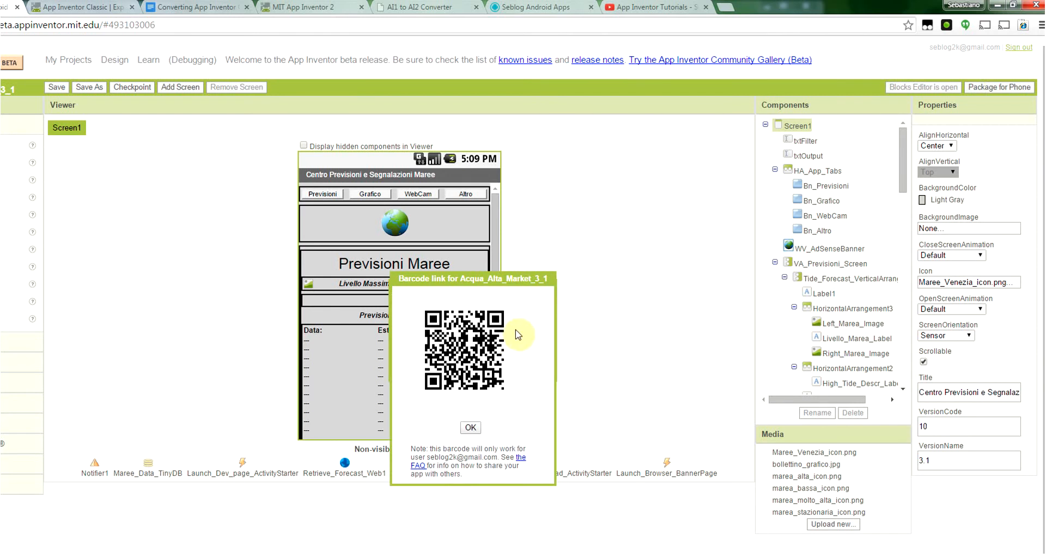
mouse_move(527, 323)
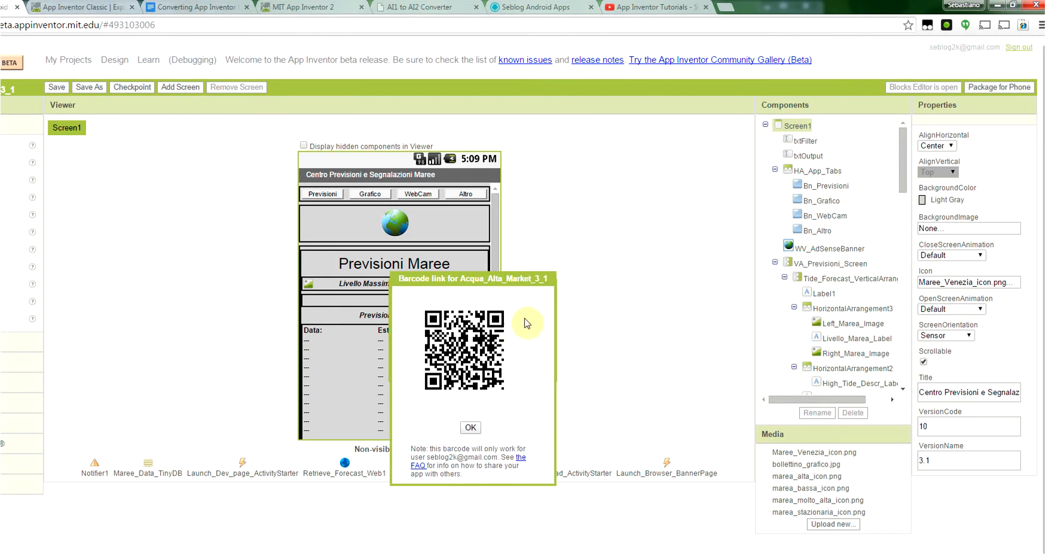
mouse_move(544, 312)
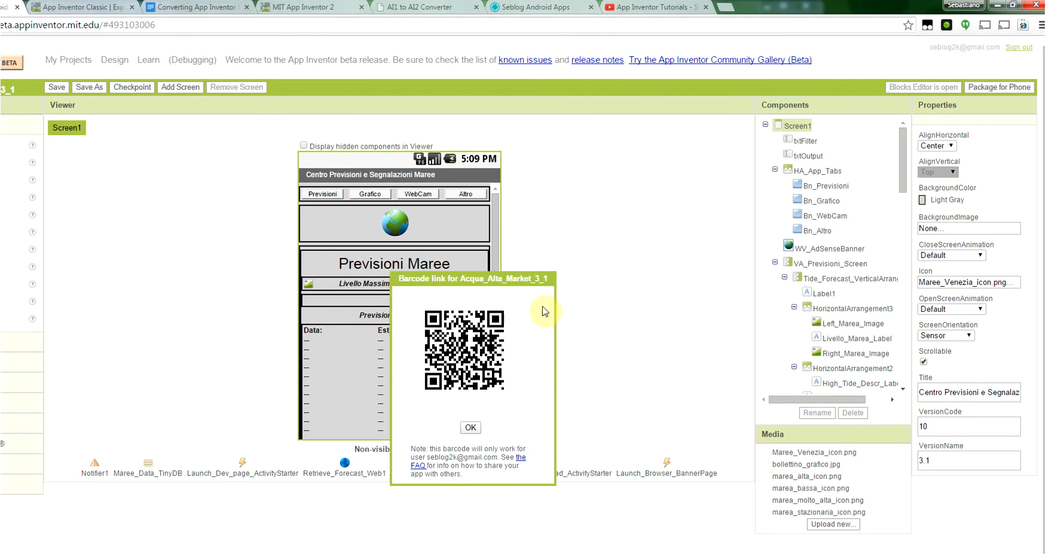
mouse_move(524, 425)
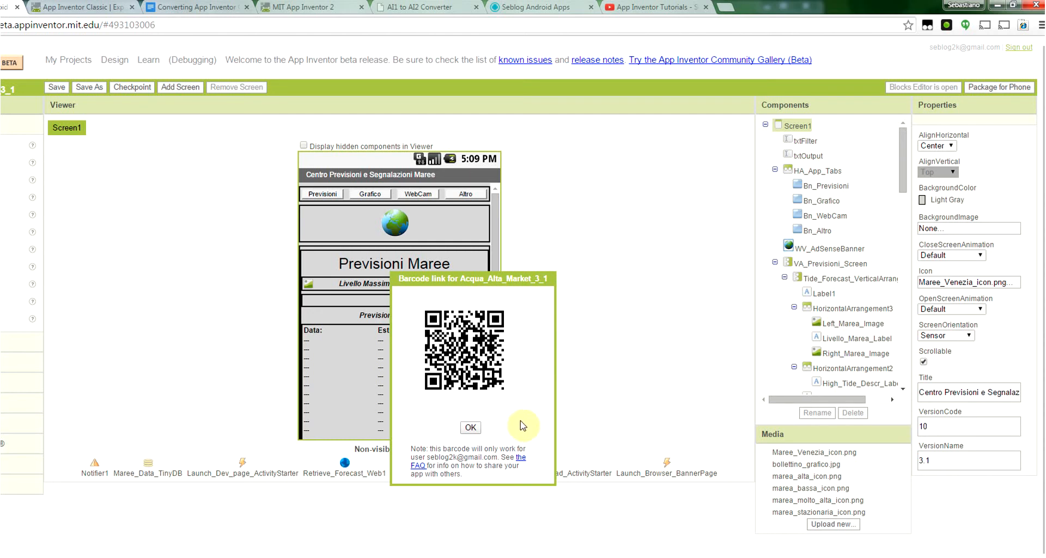
click(470, 427)
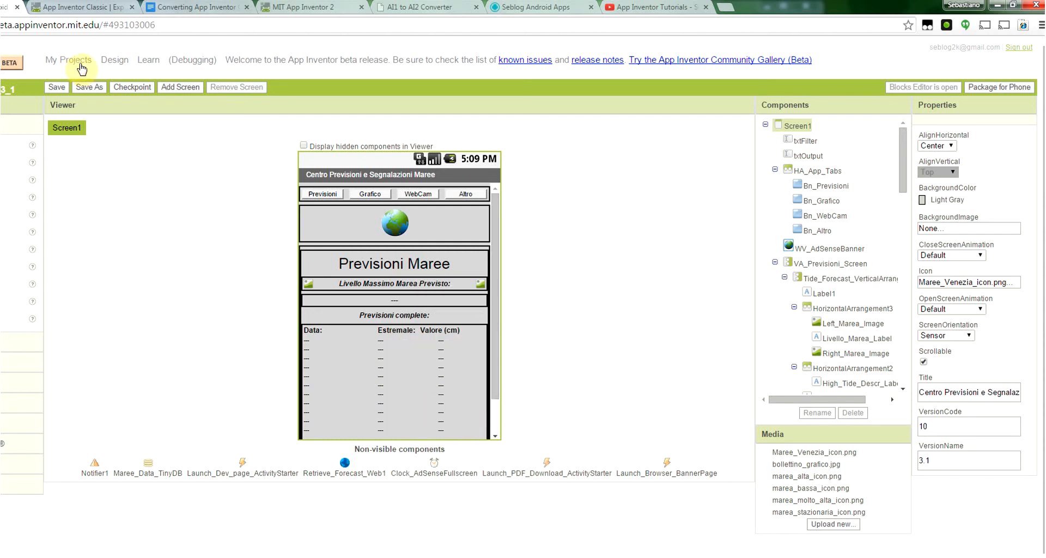
- Tick Acqua_Alta_Market_3_1 in My Projects and save its source .zip via Download Source
click(67, 60)
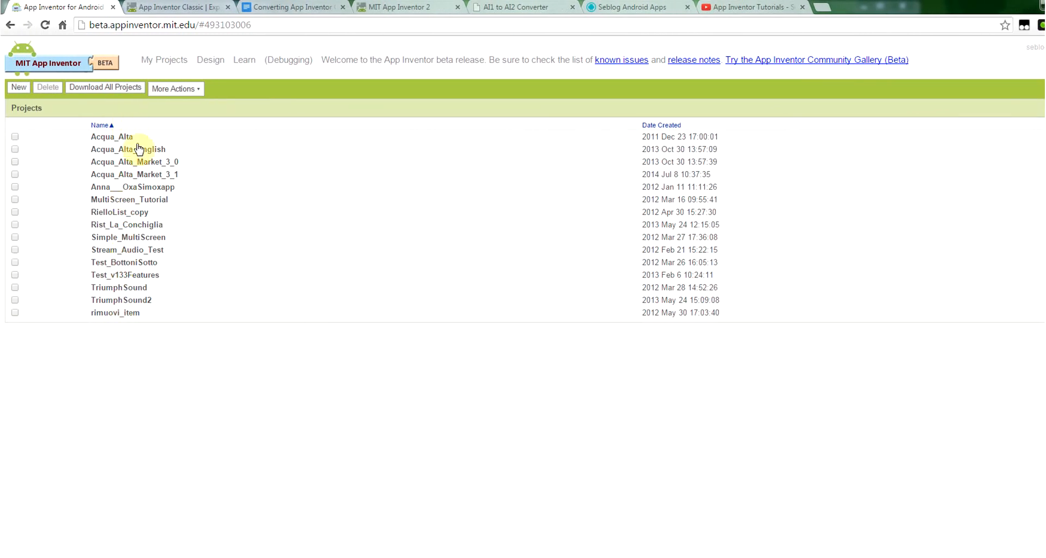
mouse_move(158, 177)
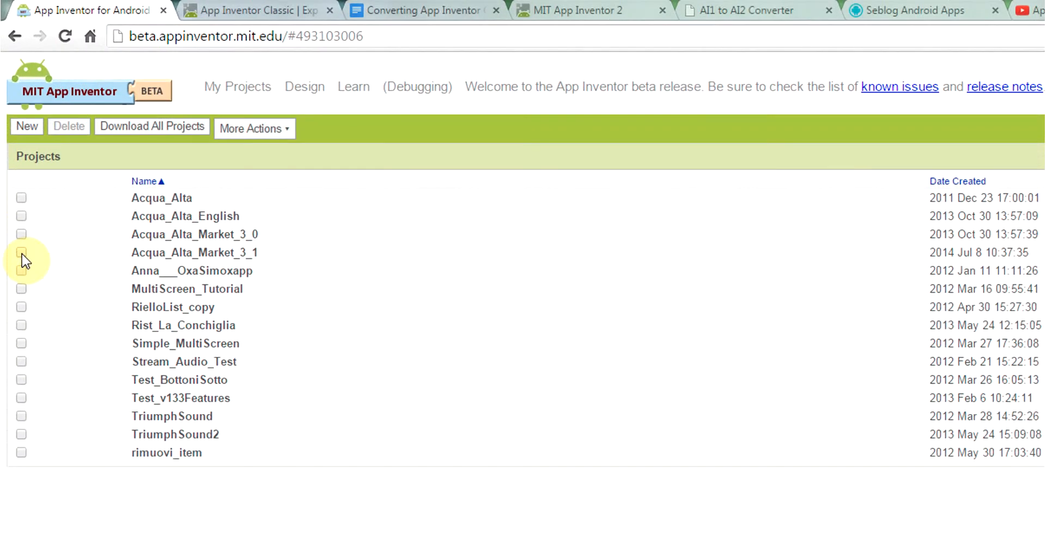
click(21, 252)
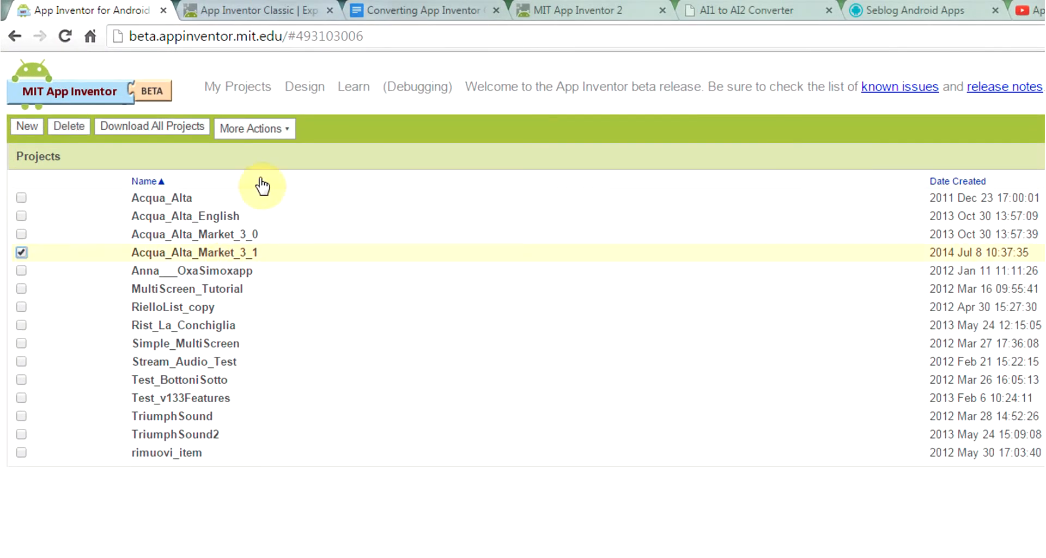
click(254, 128)
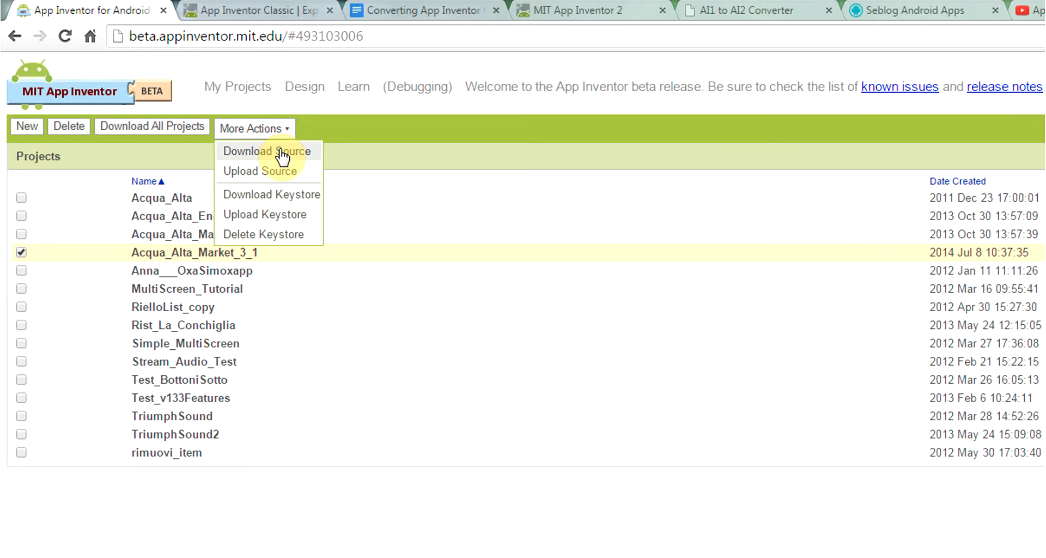
click(267, 151)
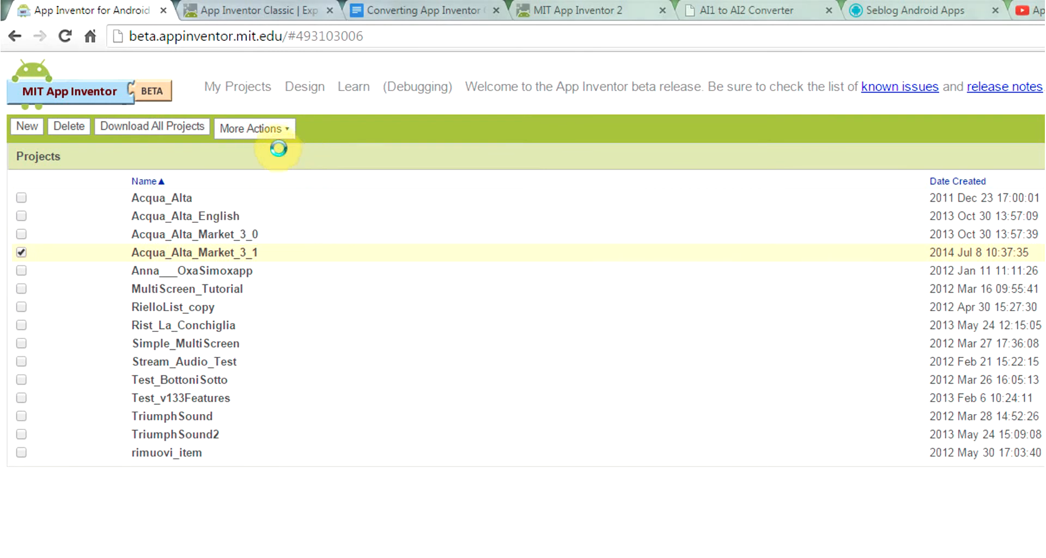
click(250, 128)
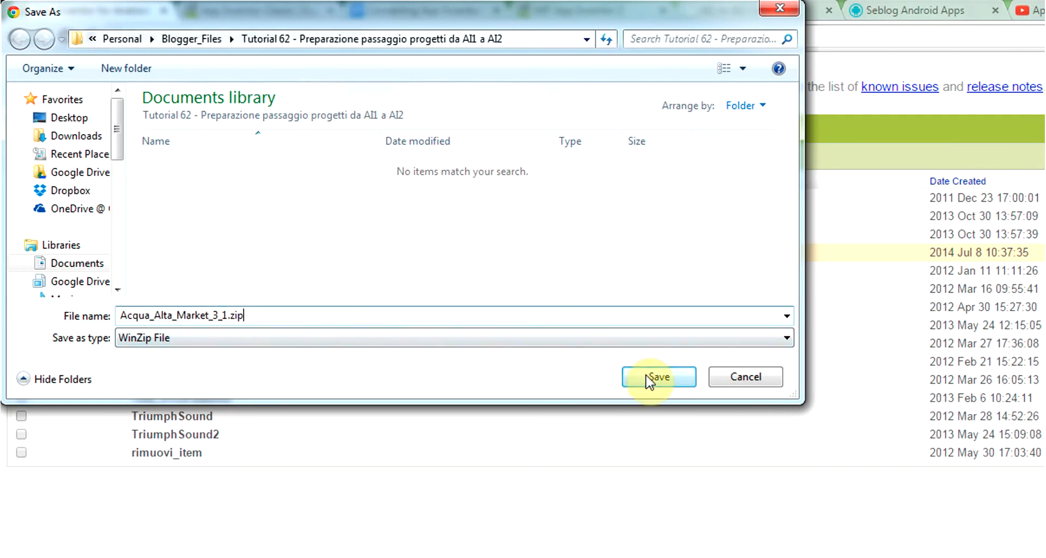
click(658, 377)
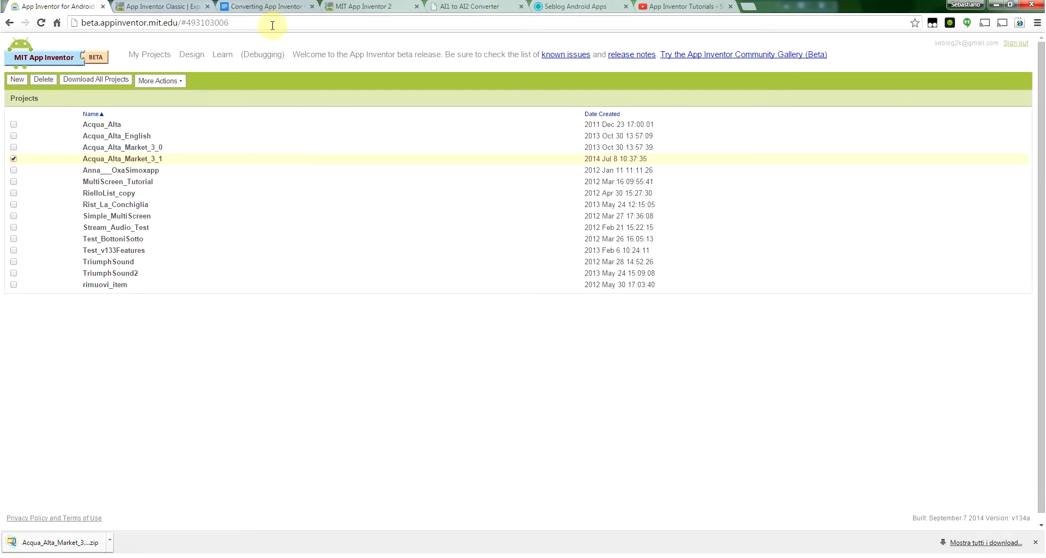
- Return to the conversion guide and highlight step 2 about downloading the .zip
click(265, 6)
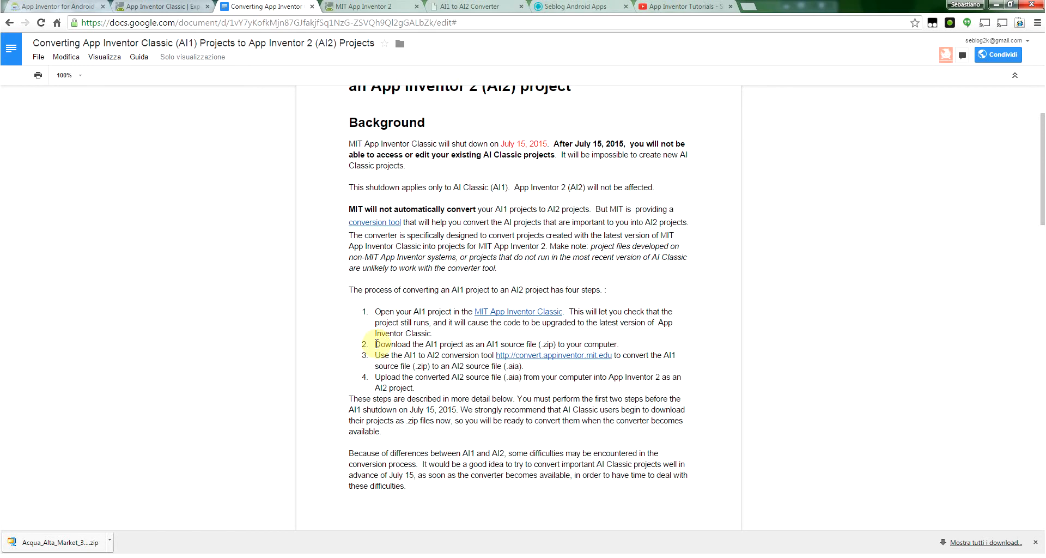
drag(375, 344, 617, 343)
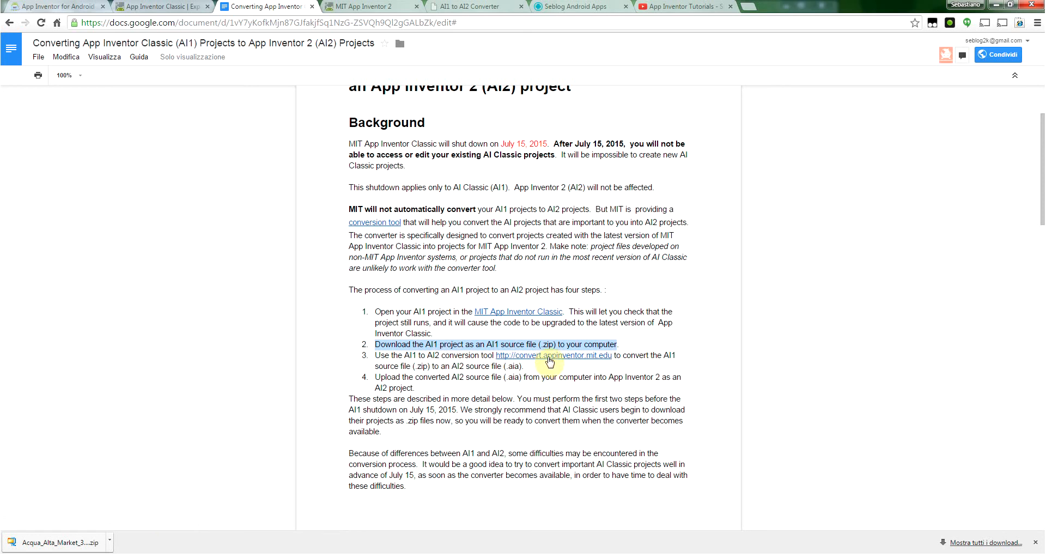
mouse_move(485, 379)
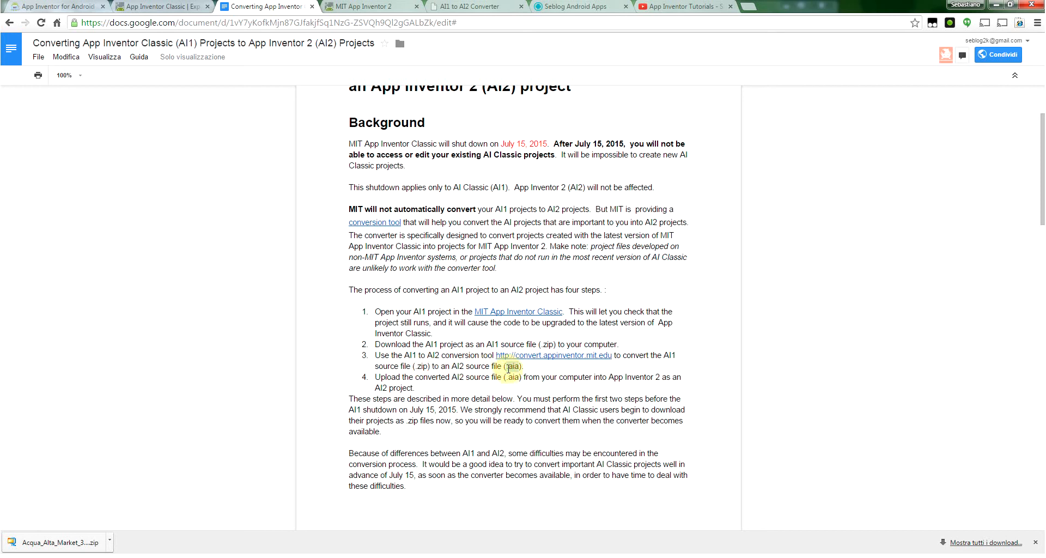
- Open convert.appinventor.mit.edu from the doc and expand its instructions
click(554, 356)
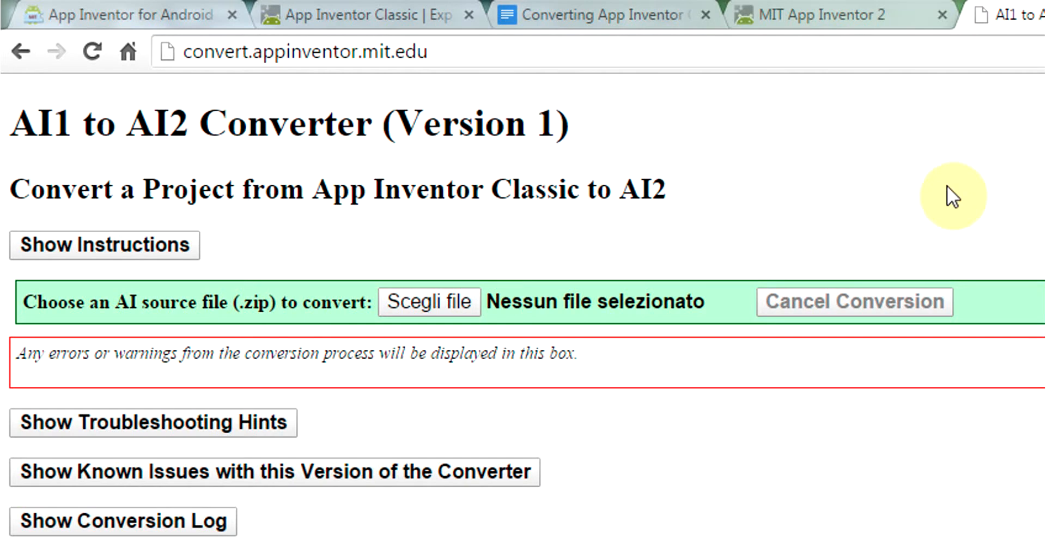
mouse_move(957, 194)
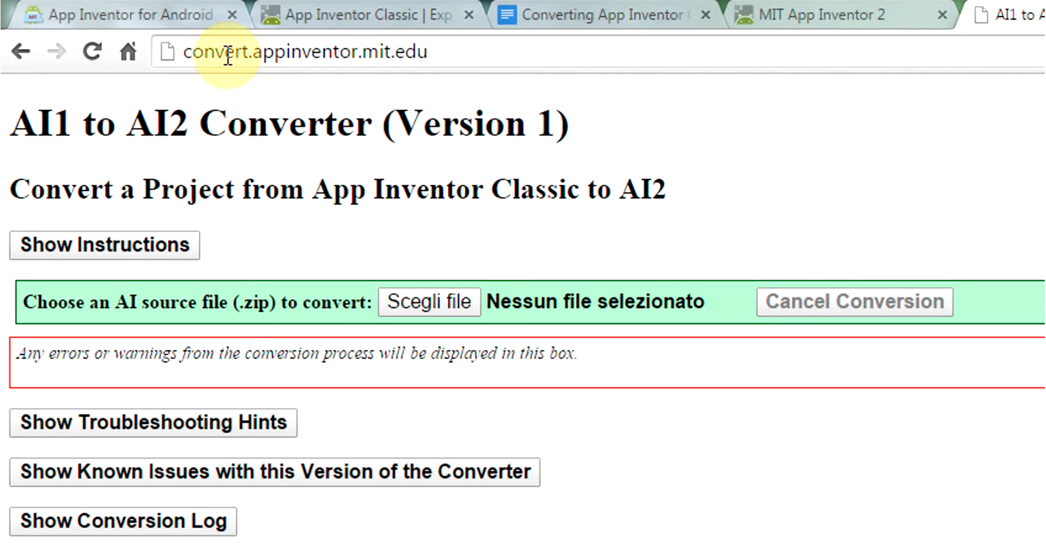
mouse_move(460, 90)
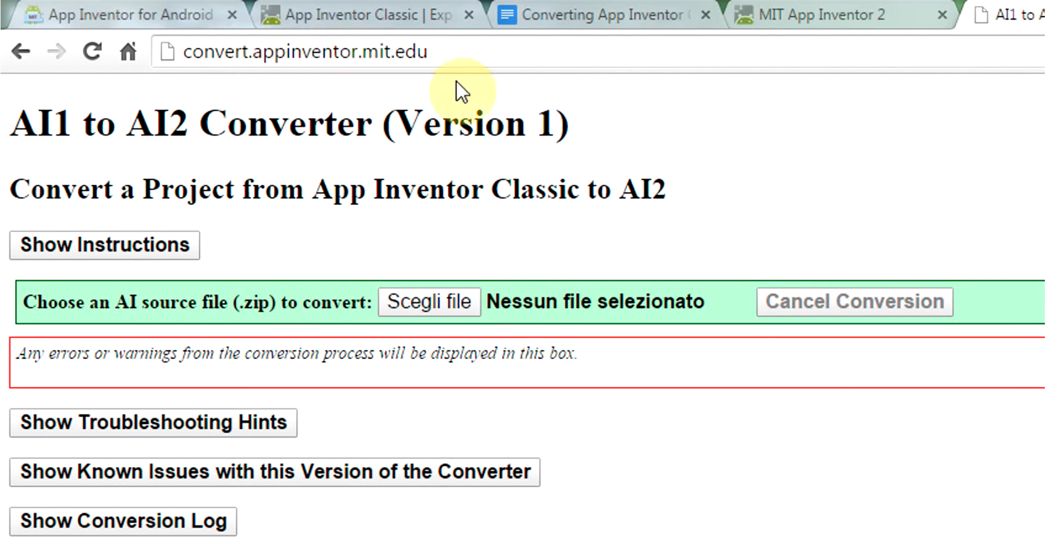
mouse_move(615, 154)
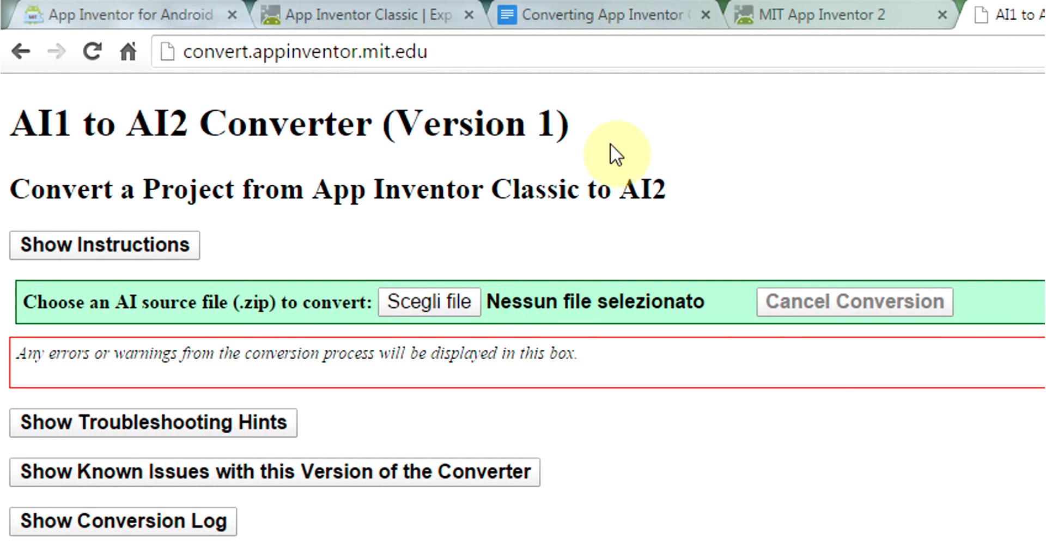
click(103, 245)
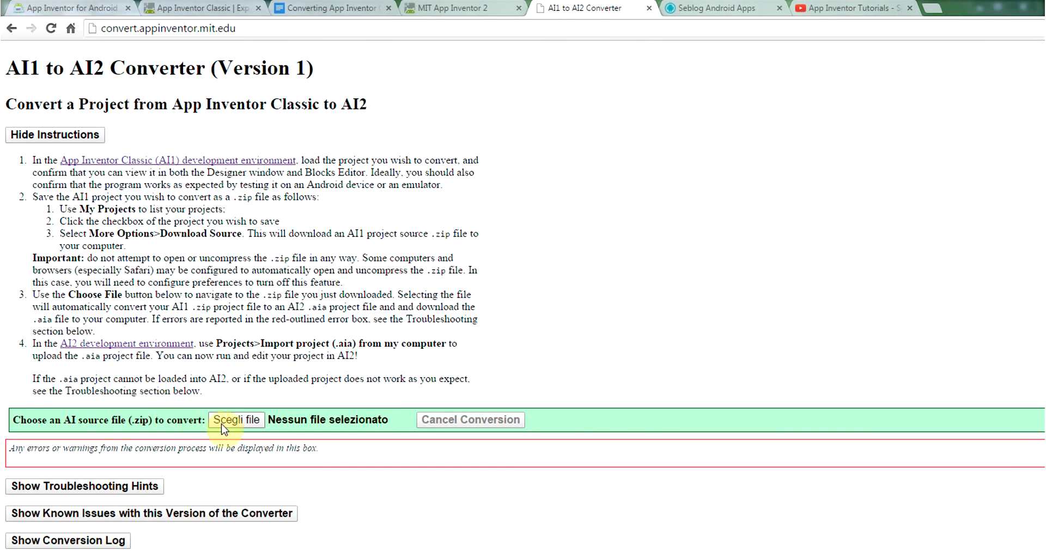
- Choose Acqua_Alta_Market_3_1.zip for conversion and save the output Acqua_Alta_Market_3_1.aia
click(236, 419)
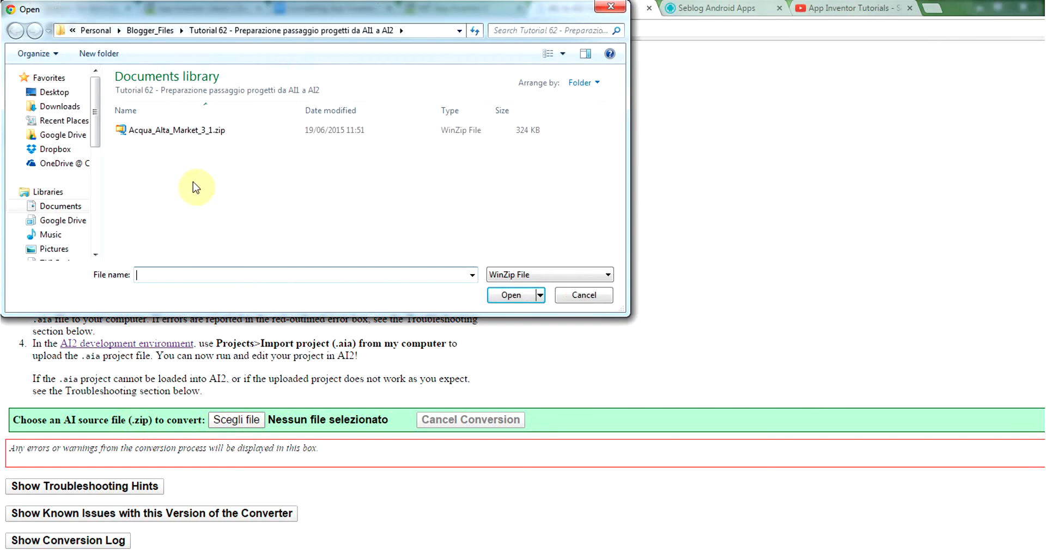
click(176, 130)
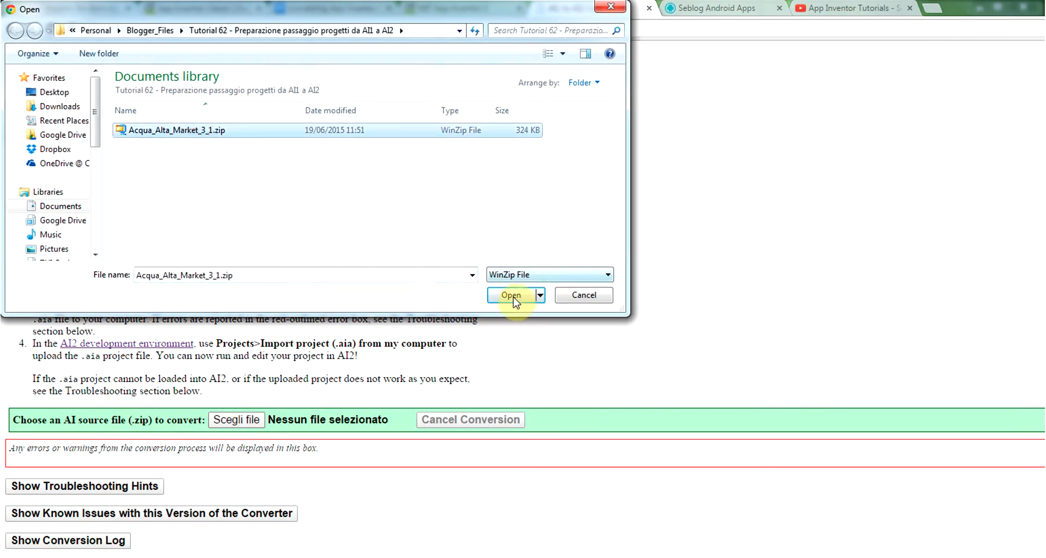
click(511, 295)
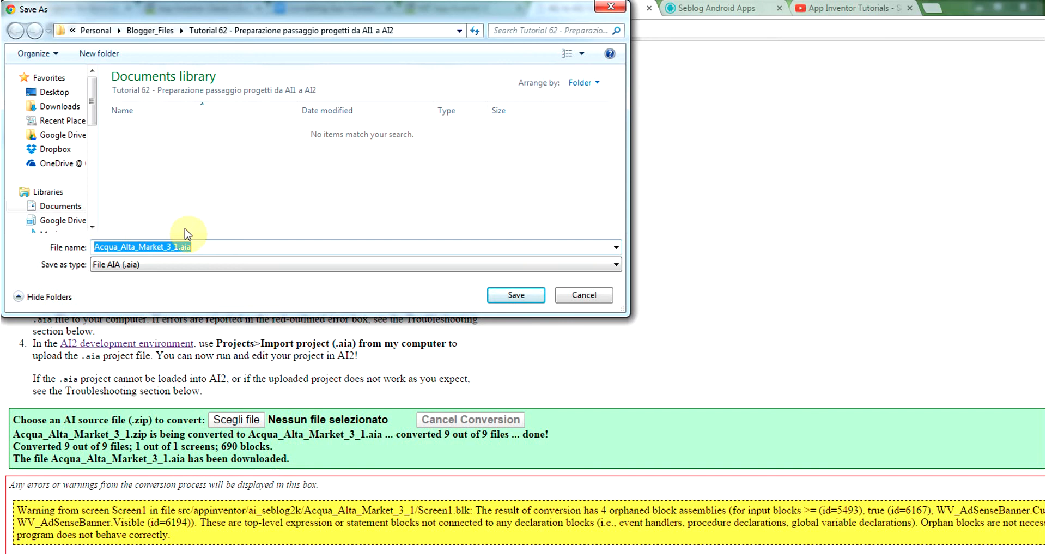
click(179, 246)
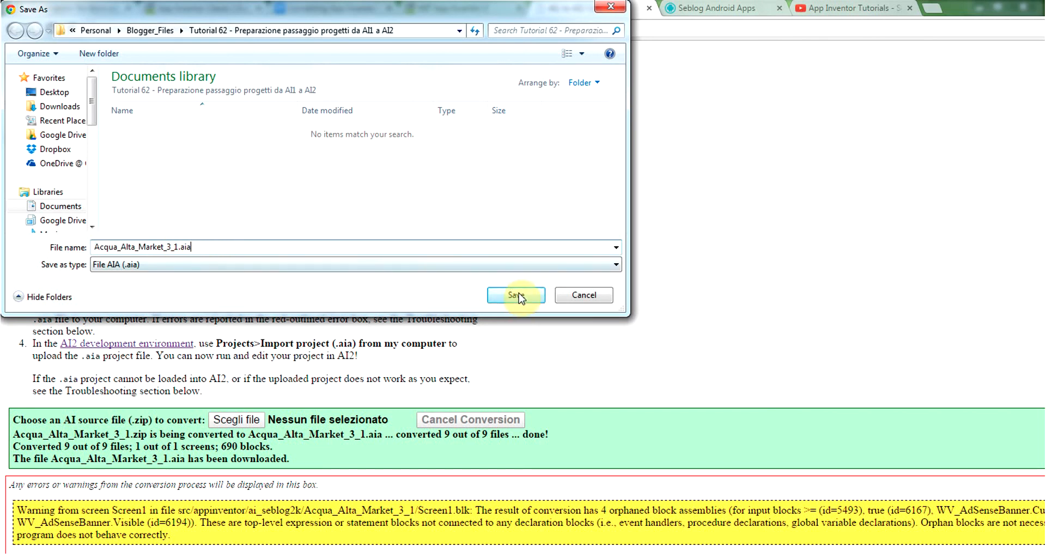
click(515, 294)
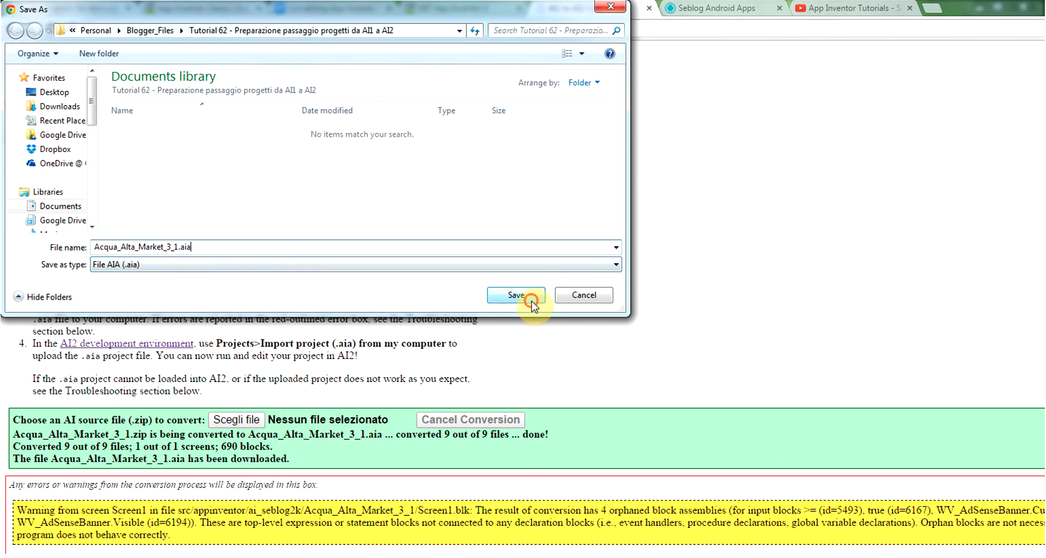
click(515, 295)
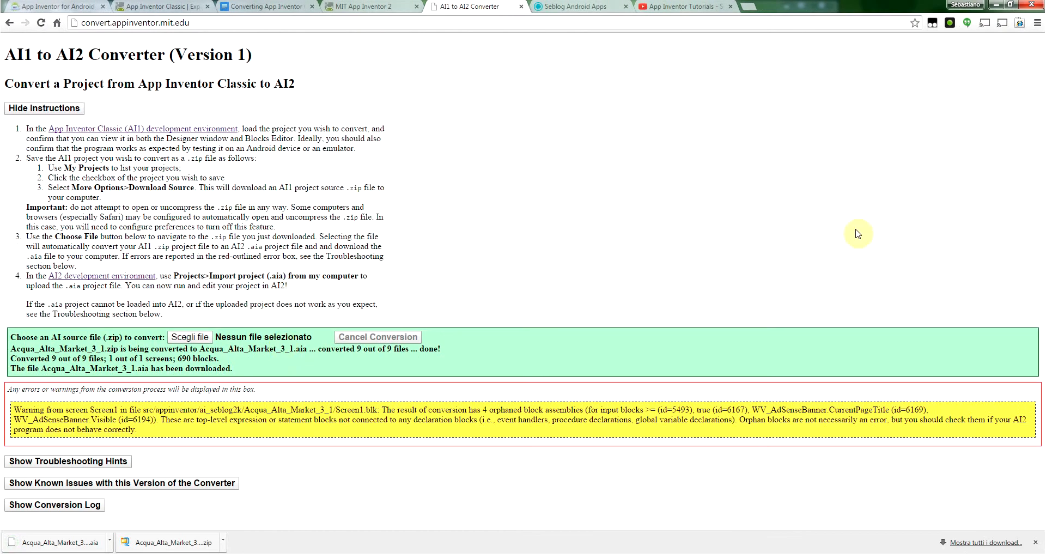
mouse_move(39, 393)
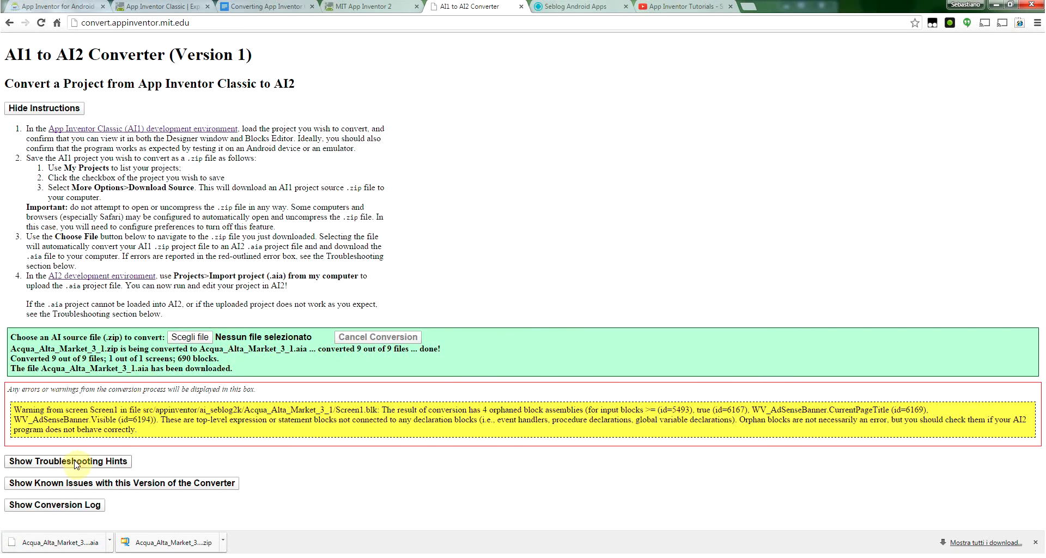
- Expand the troubleshooting hints, highlight the orange and yellow box notes, and show known issues
click(68, 461)
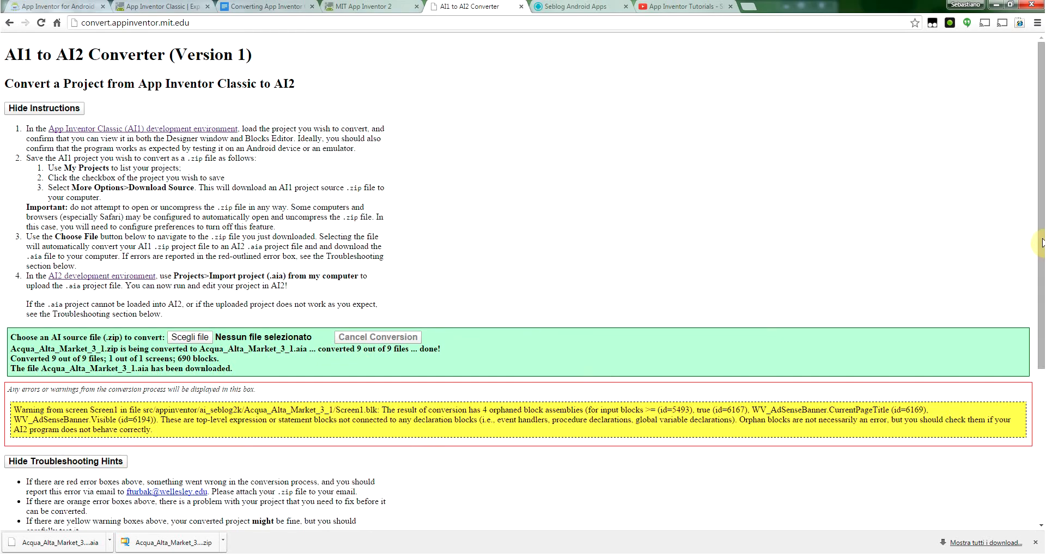
scroll(down, 3)
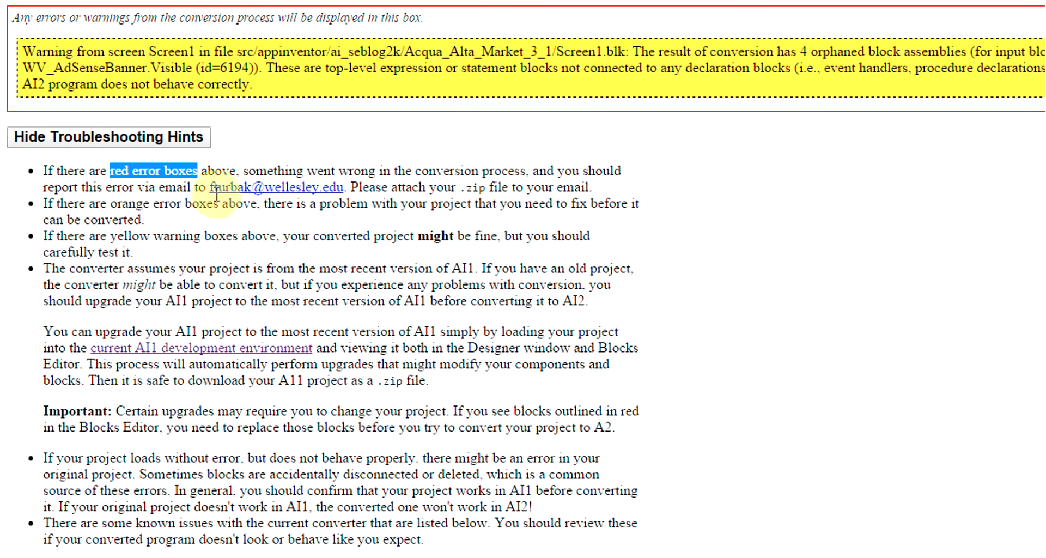
mouse_move(312, 231)
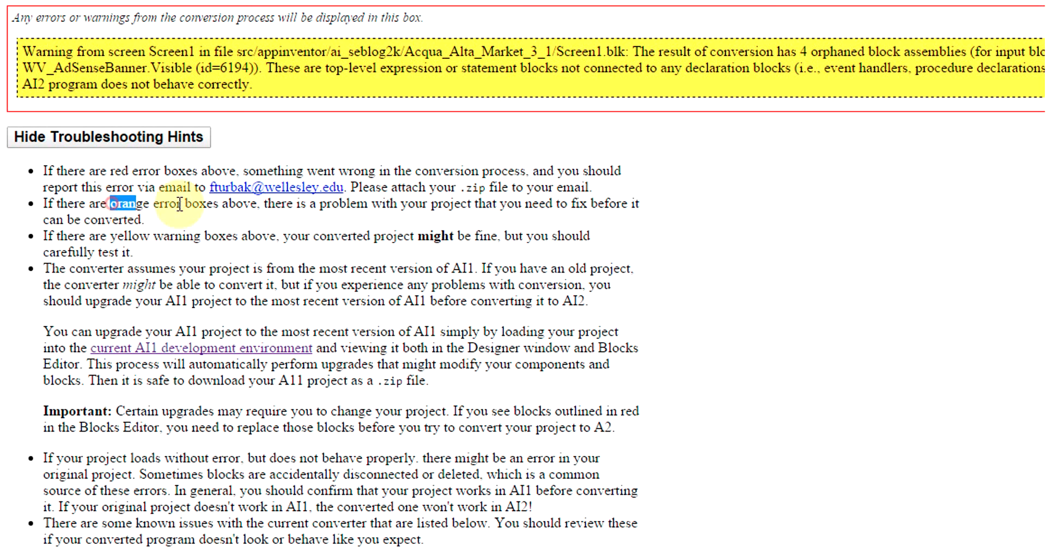
drag(126, 204, 434, 204)
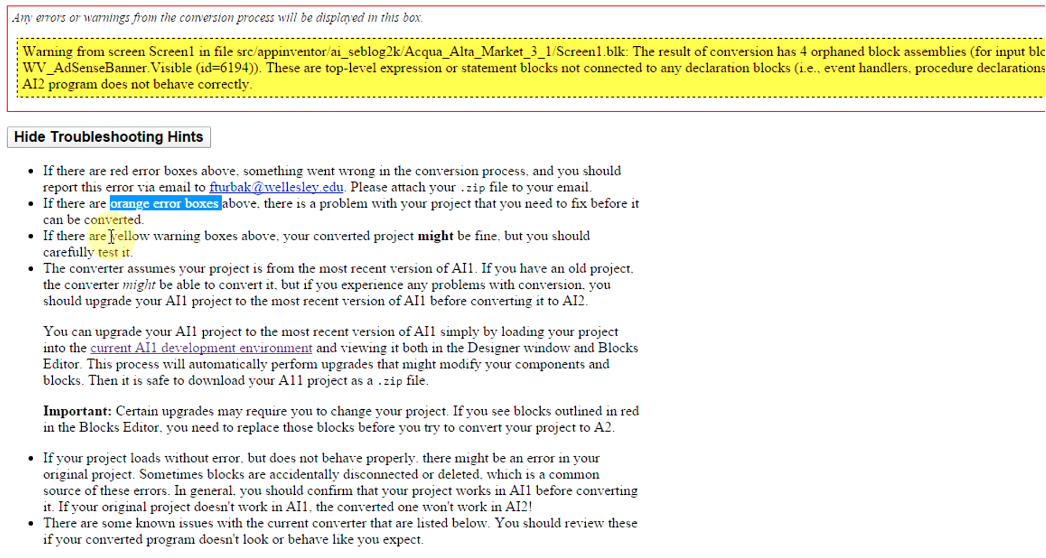
drag(109, 235, 235, 235)
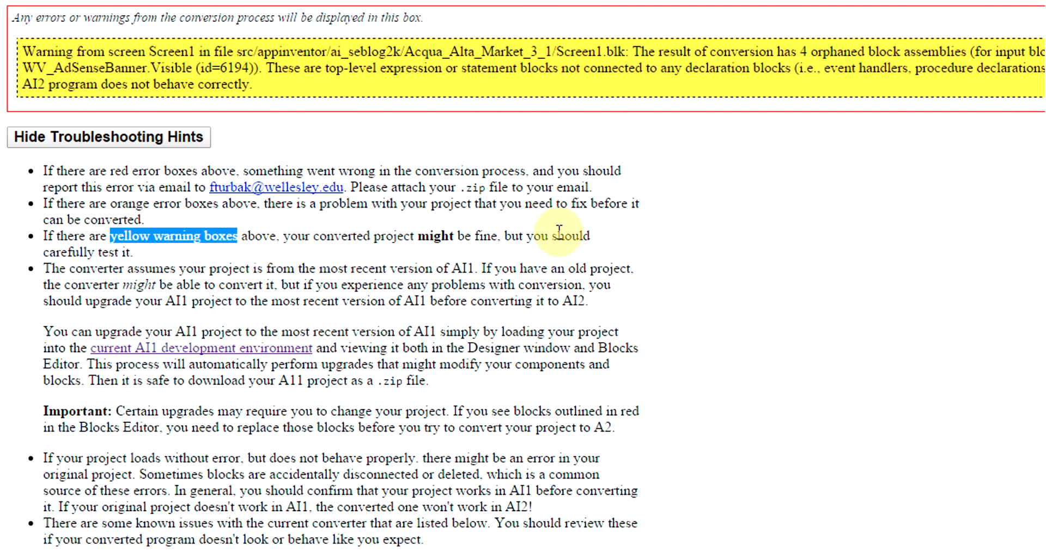
mouse_move(593, 255)
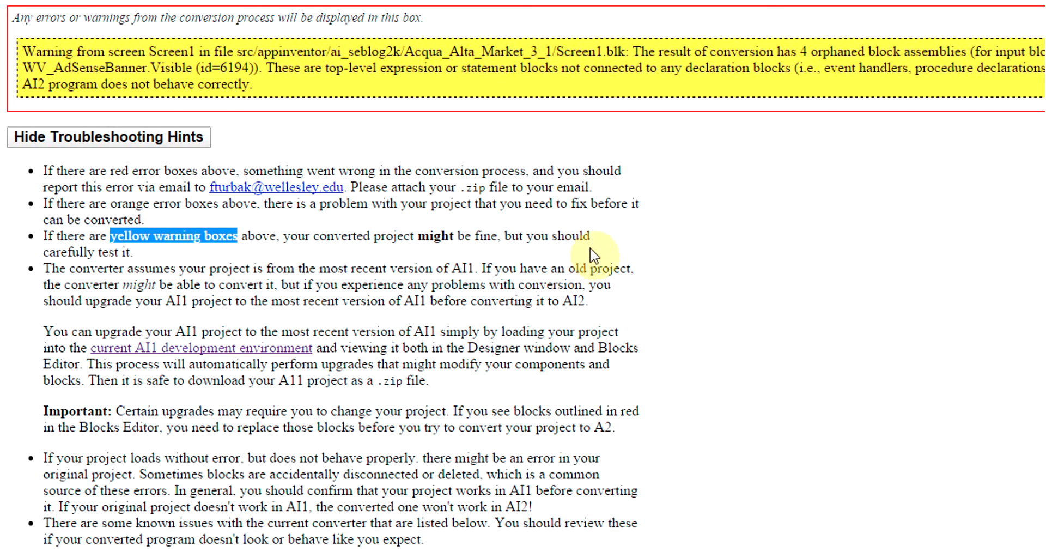
mouse_move(484, 234)
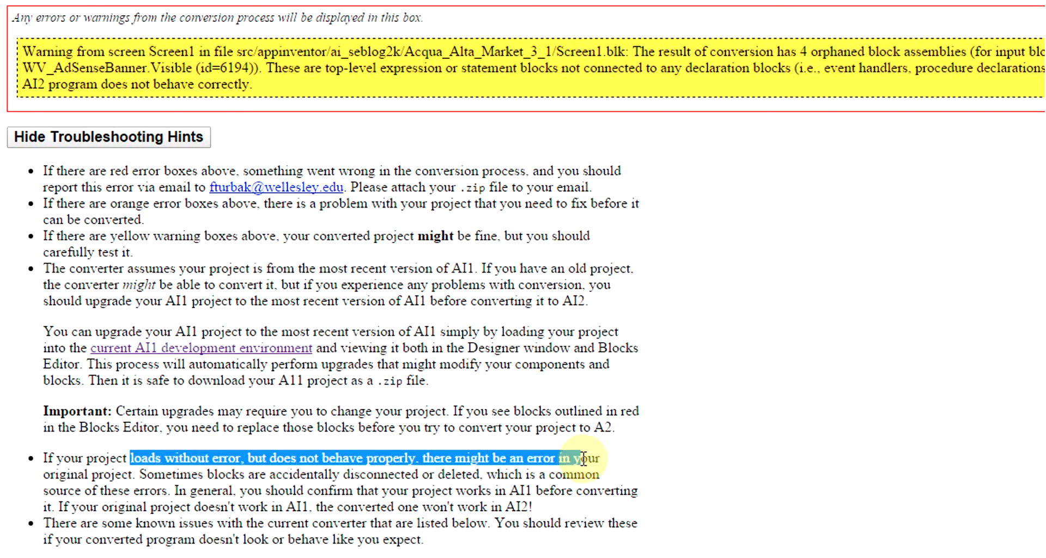
mouse_move(367, 464)
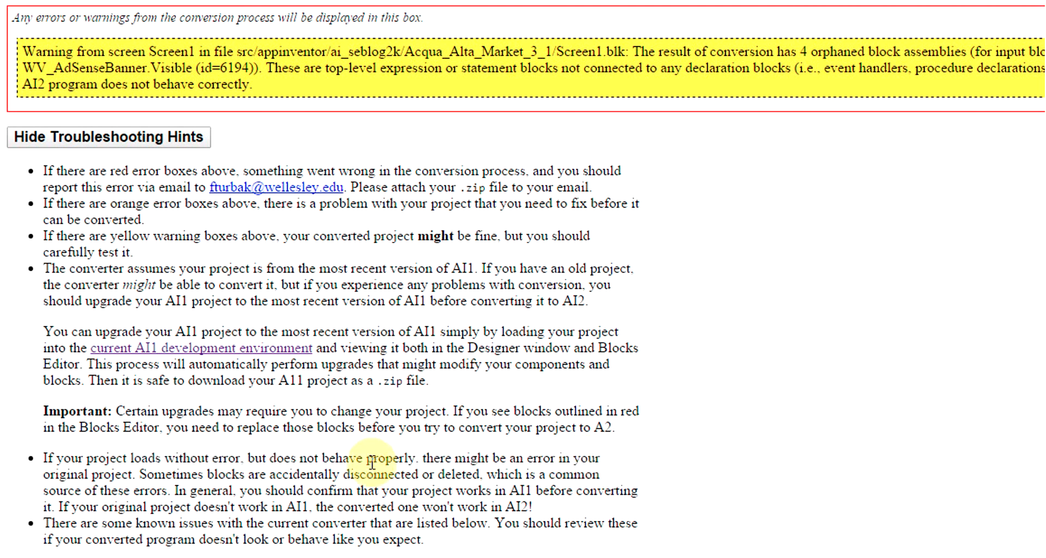
mouse_move(513, 392)
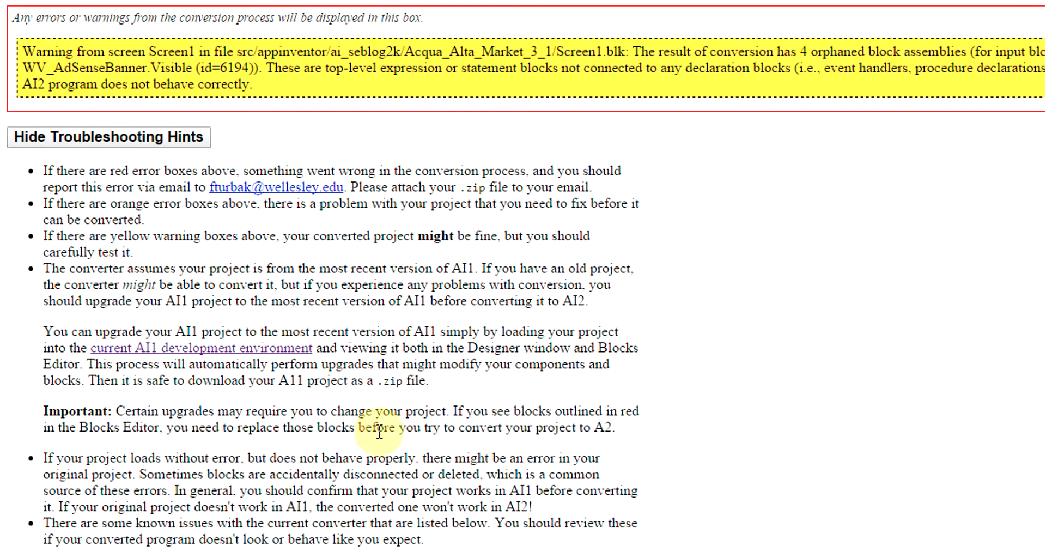
scroll(down, 3)
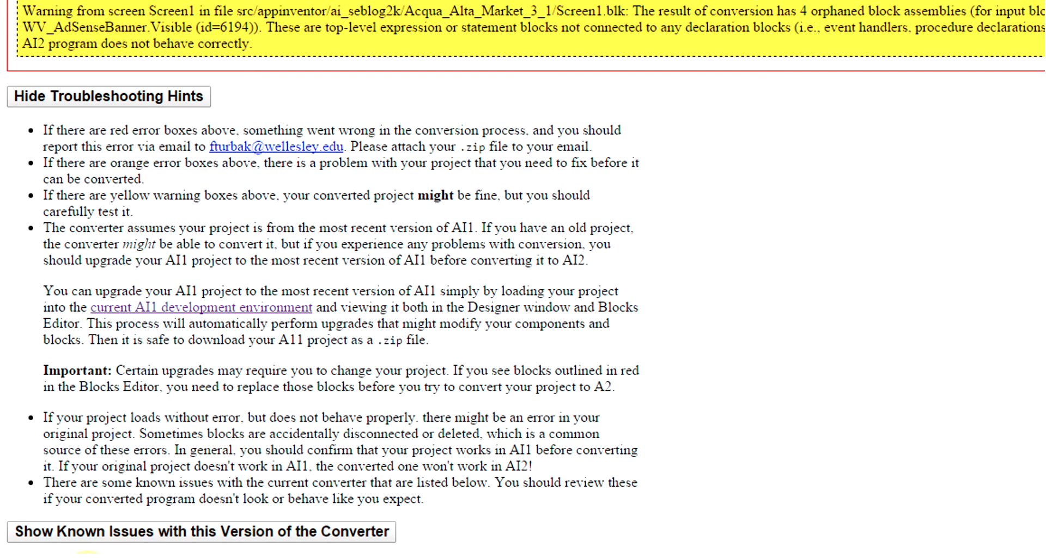
click(199, 531)
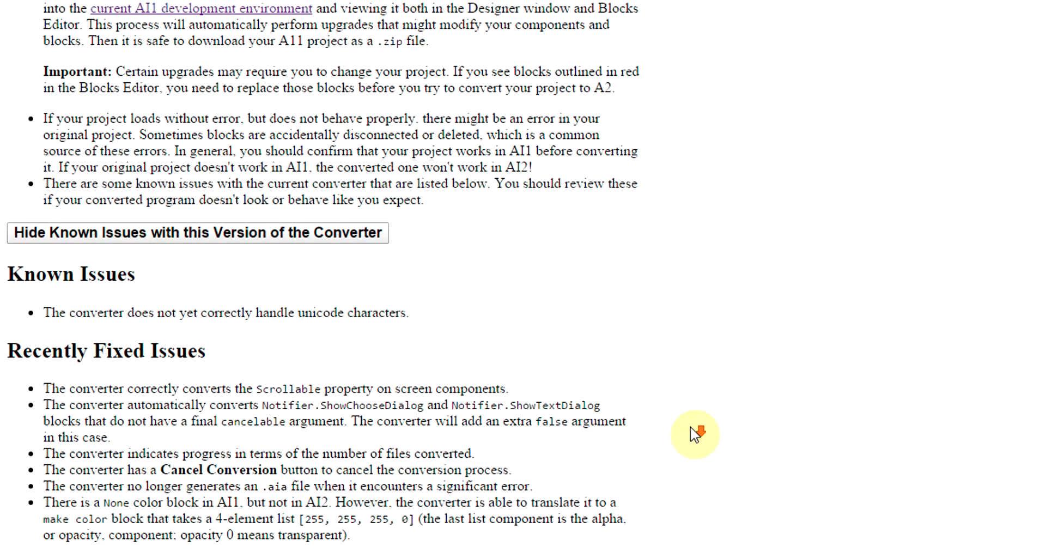
mouse_move(134, 344)
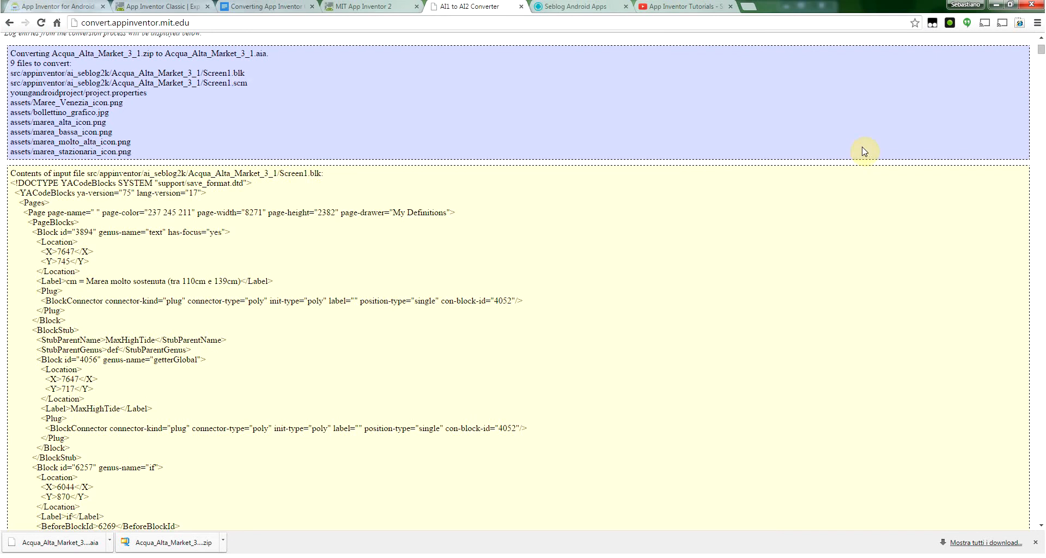
scroll(down, 3)
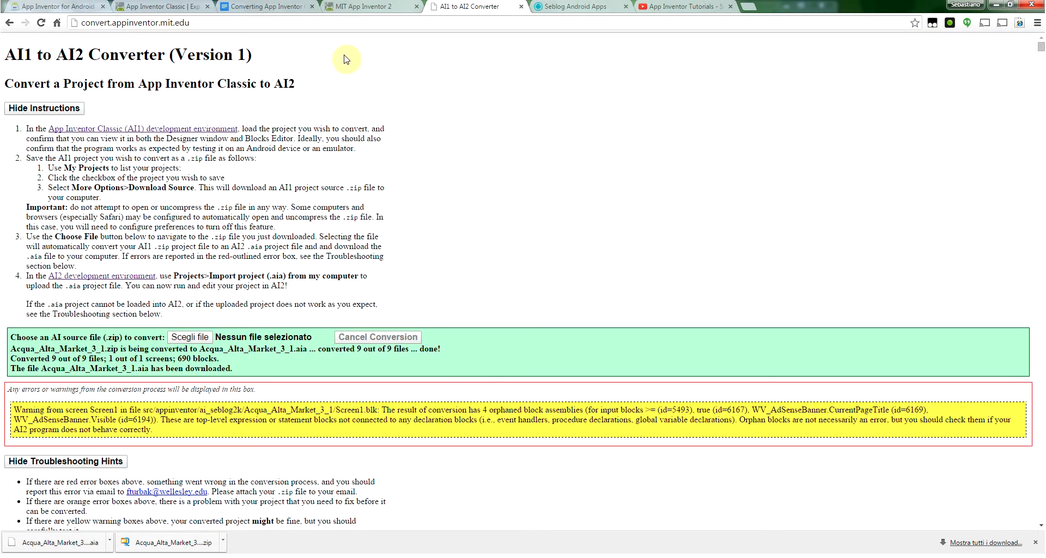
- Import Acqua_Alta_Market_3_1.aia through Projects > Import project (.aia) from my computer
click(365, 6)
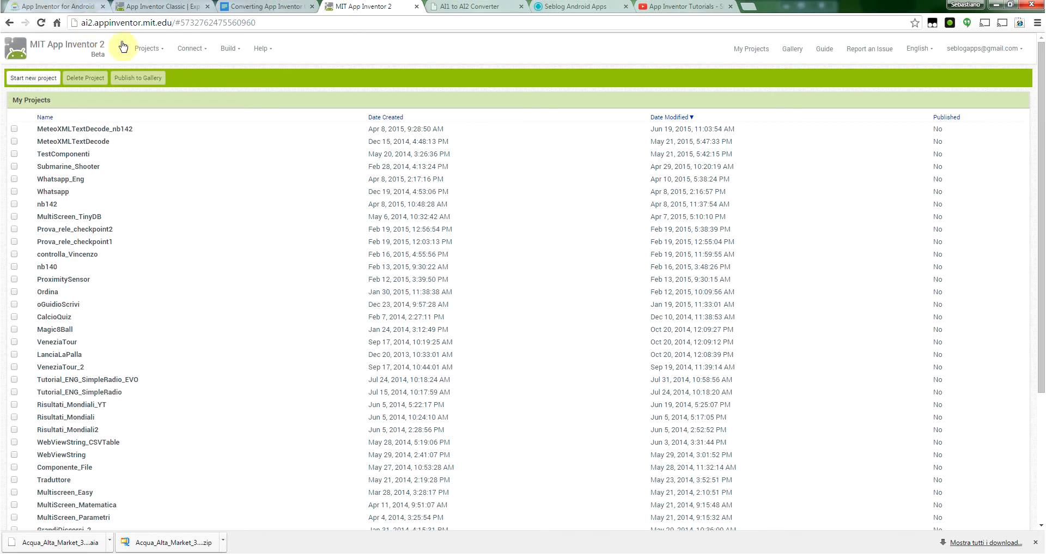
click(146, 48)
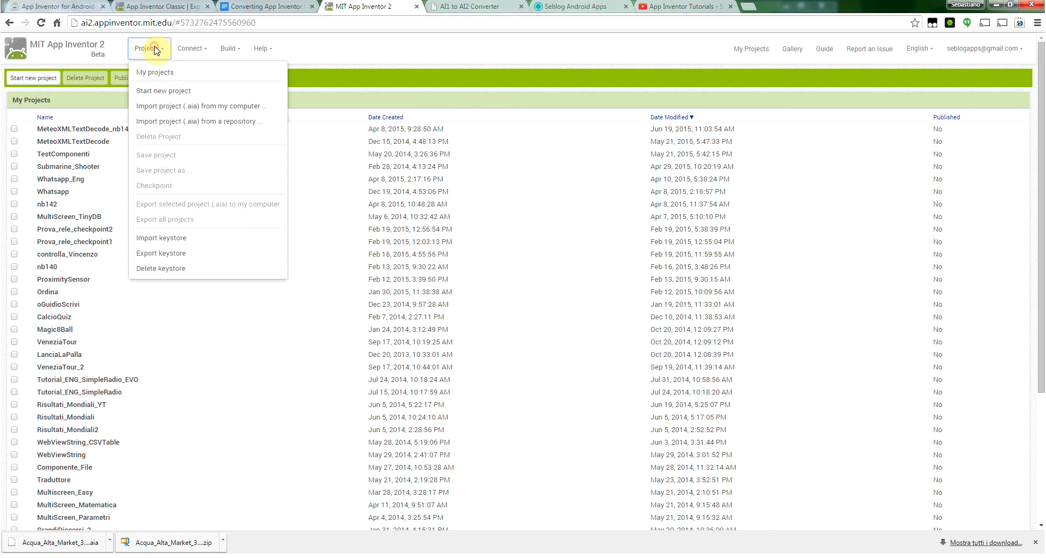
click(201, 106)
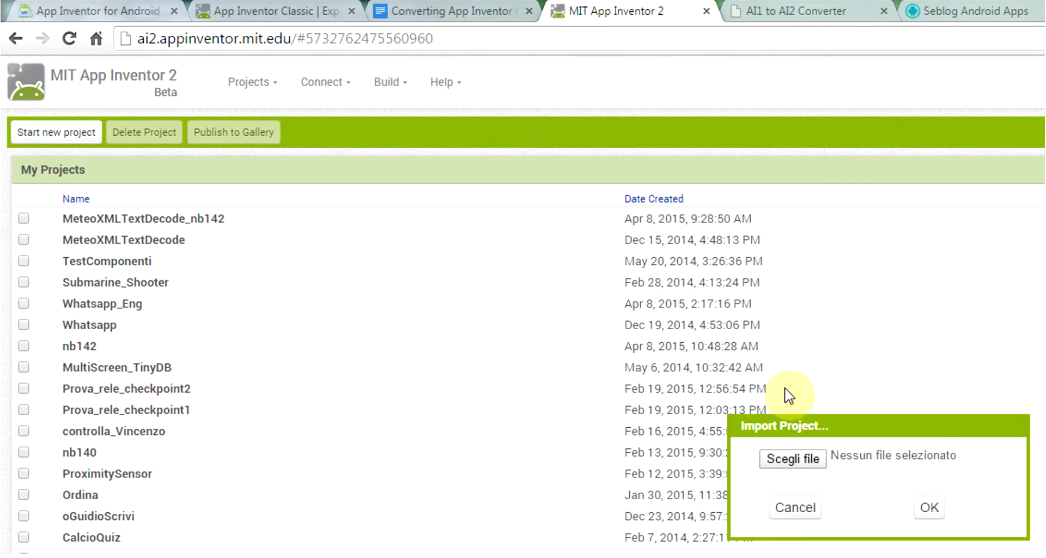
click(792, 459)
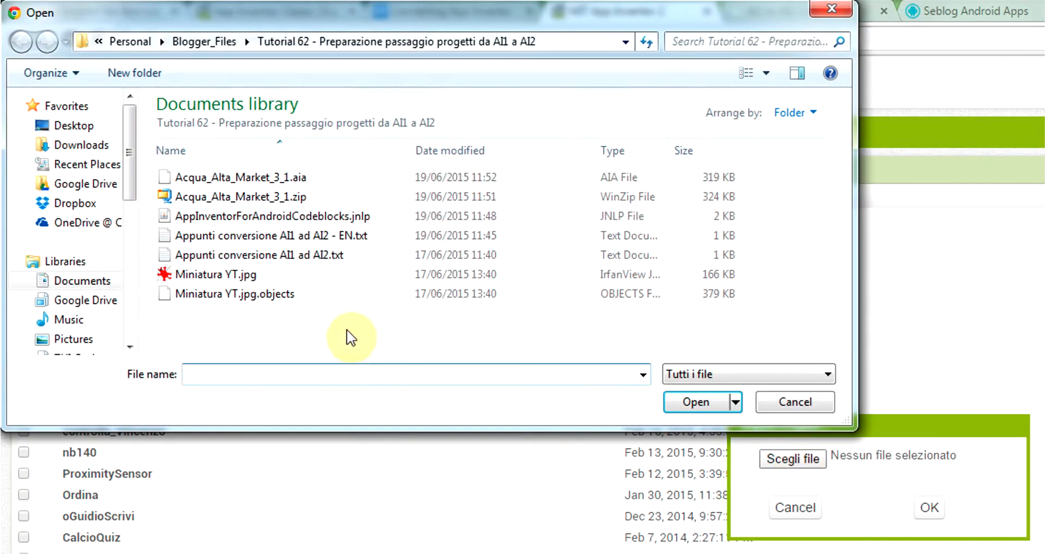
click(242, 177)
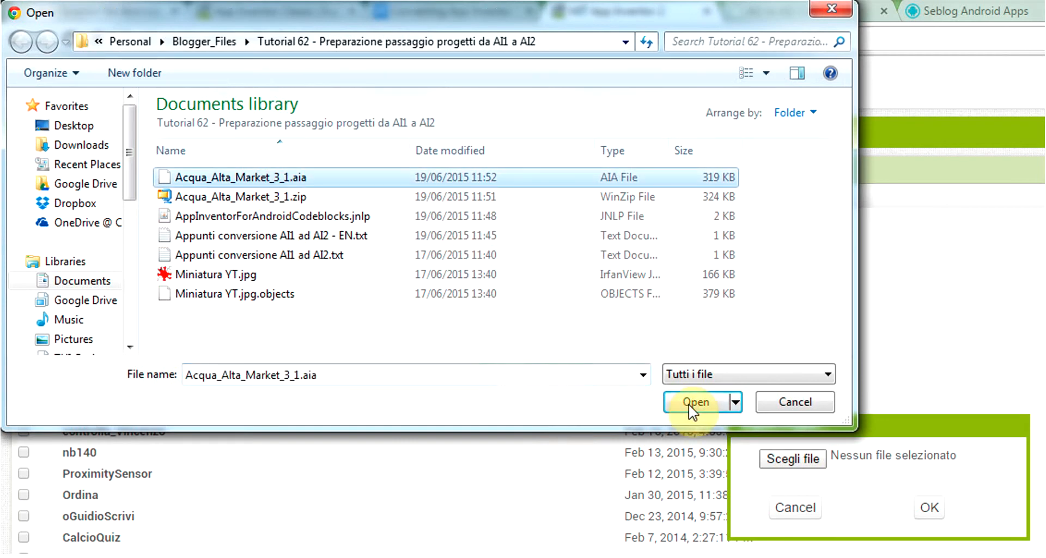
click(693, 402)
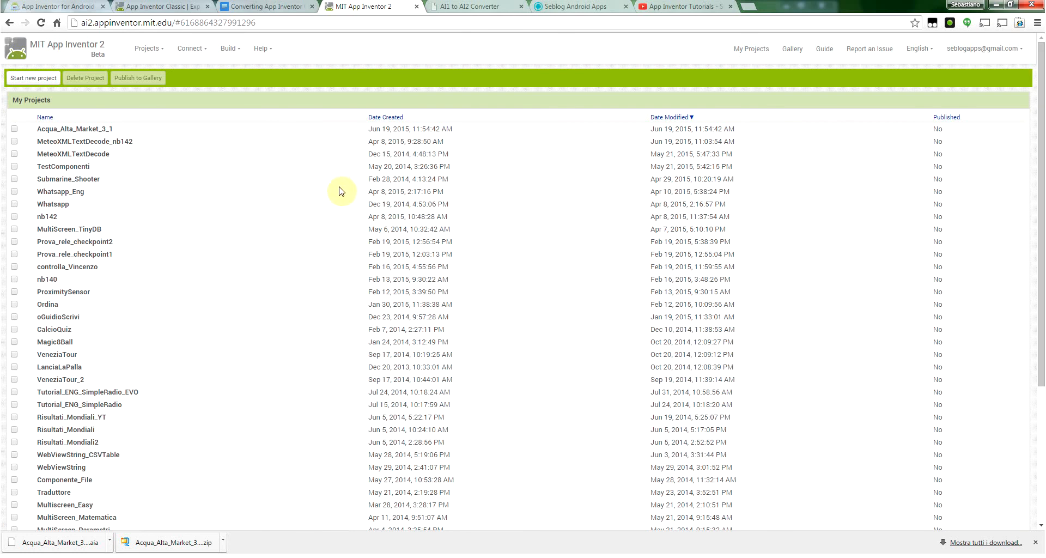
- Open Acqua_Alta_Market_3_1, view its Blocks, then switch back to the Designer
click(74, 128)
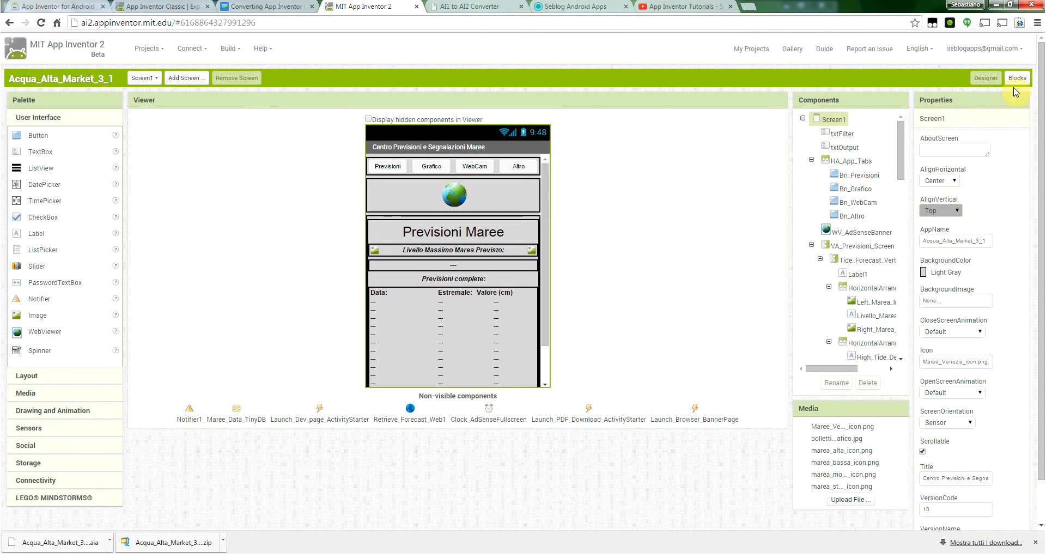
click(1016, 78)
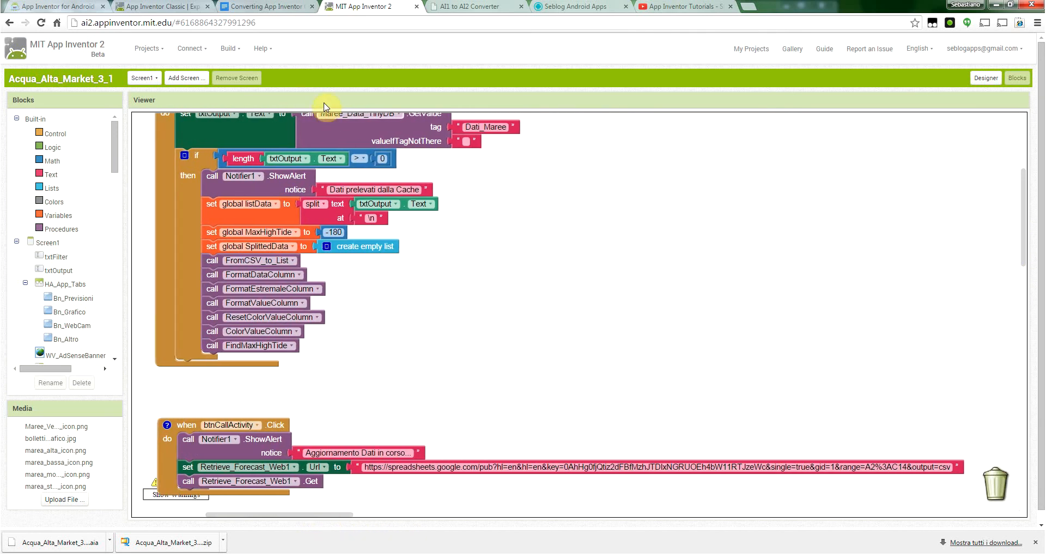
click(228, 48)
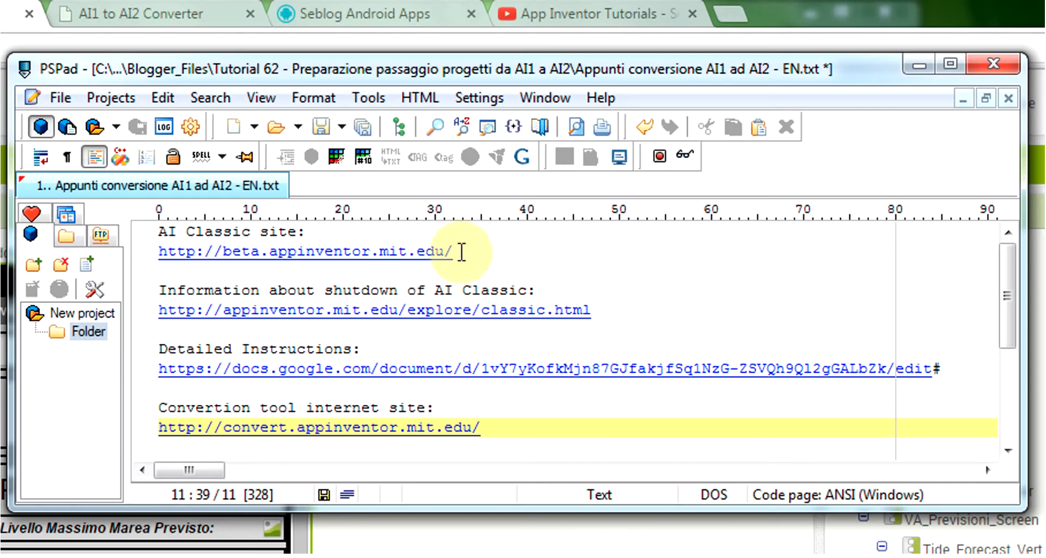
click(287, 250)
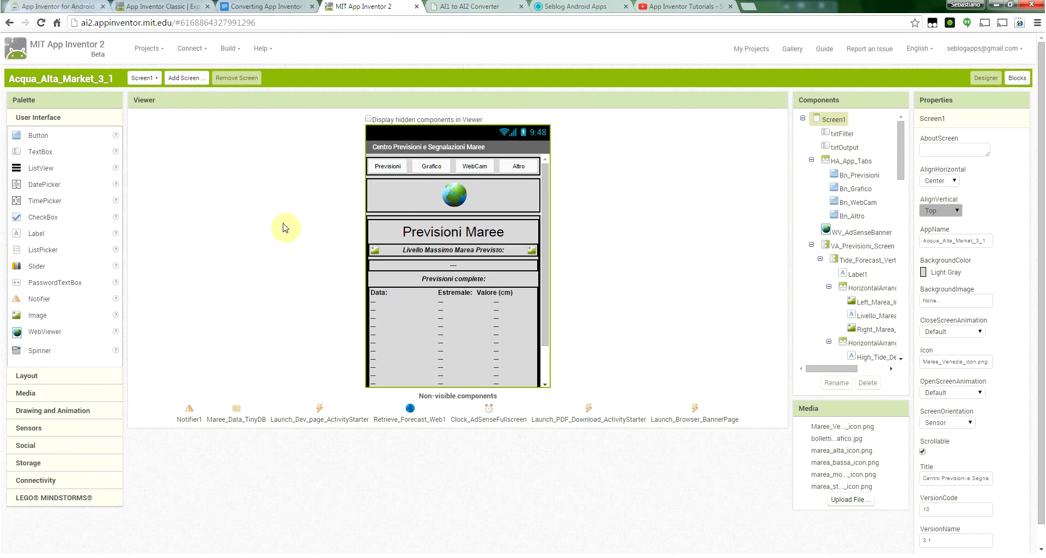
mouse_move(320, 195)
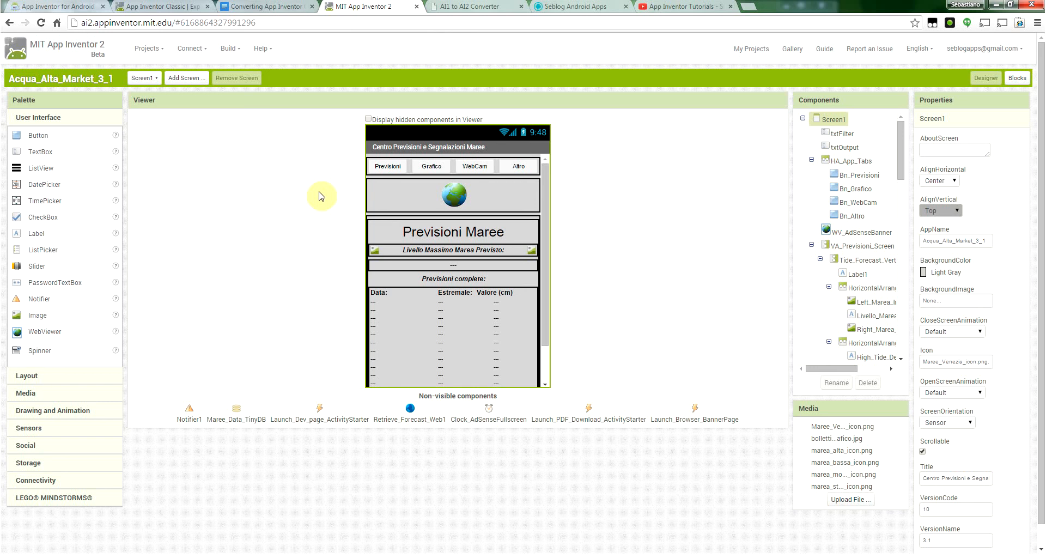
mouse_move(666, 80)
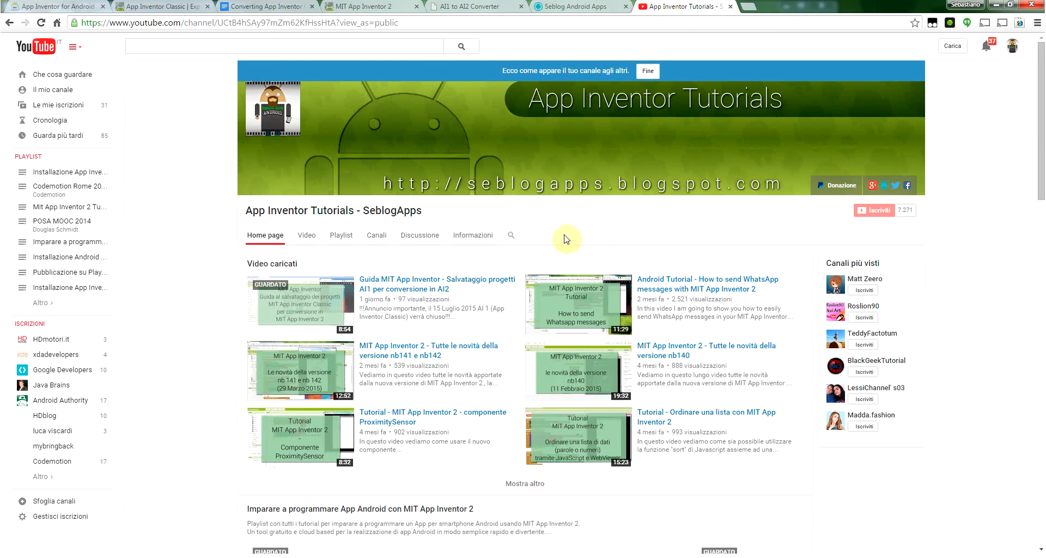
mouse_move(568, 238)
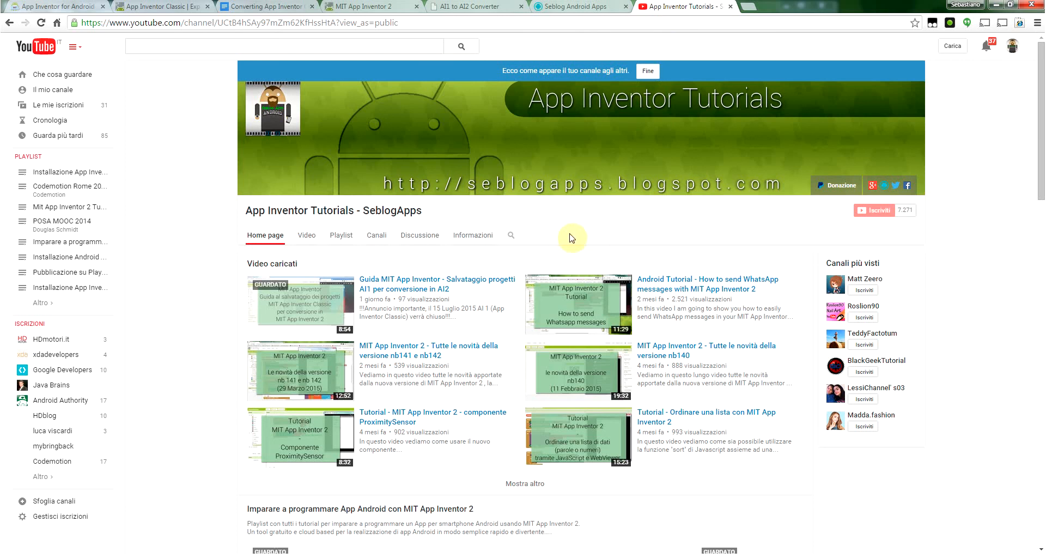
mouse_move(709, 240)
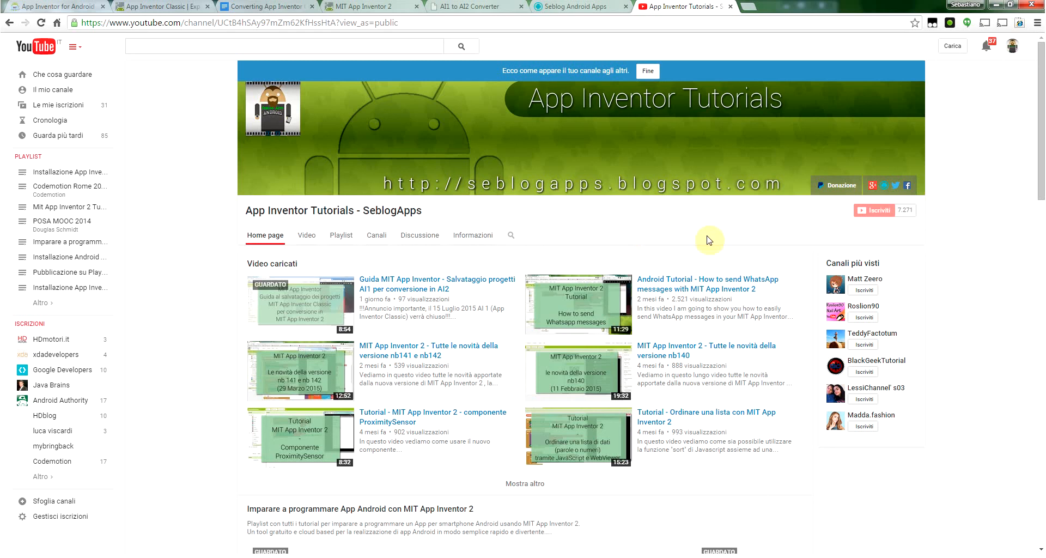